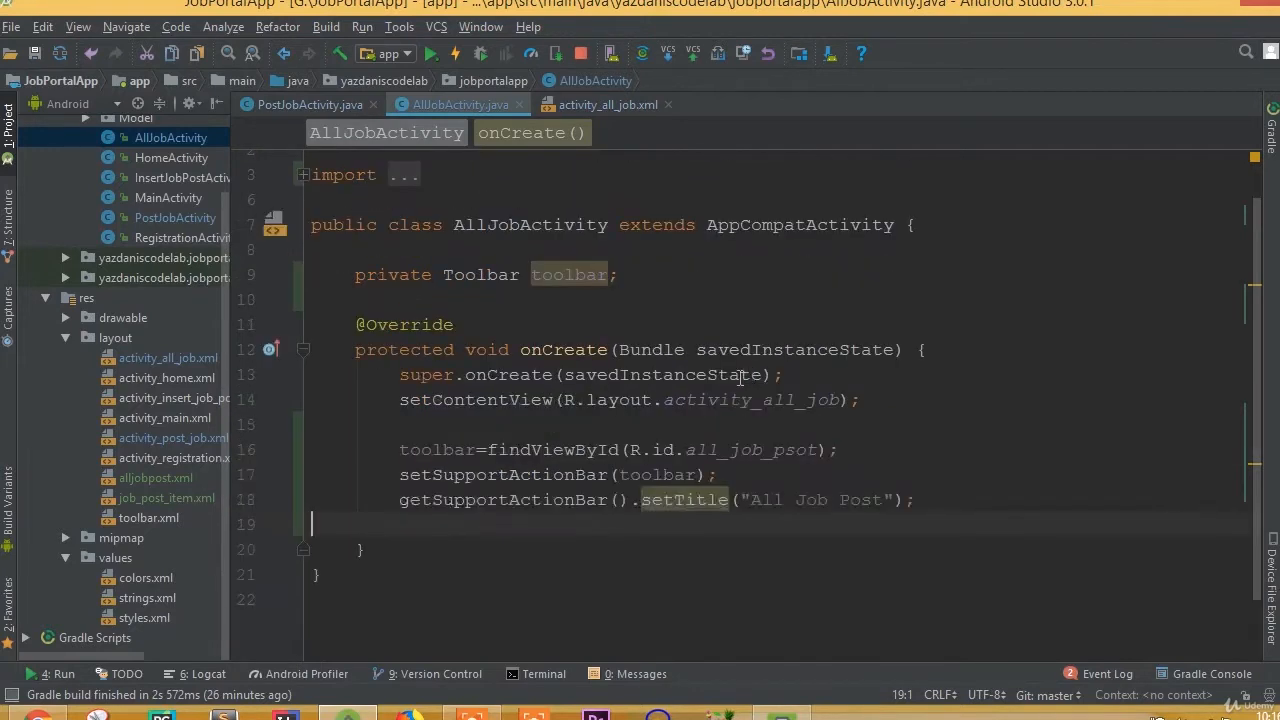
- Below the toolbar field, add a //Recycler comment and declare private RecyclerView recyclerView
left_click(605, 104)
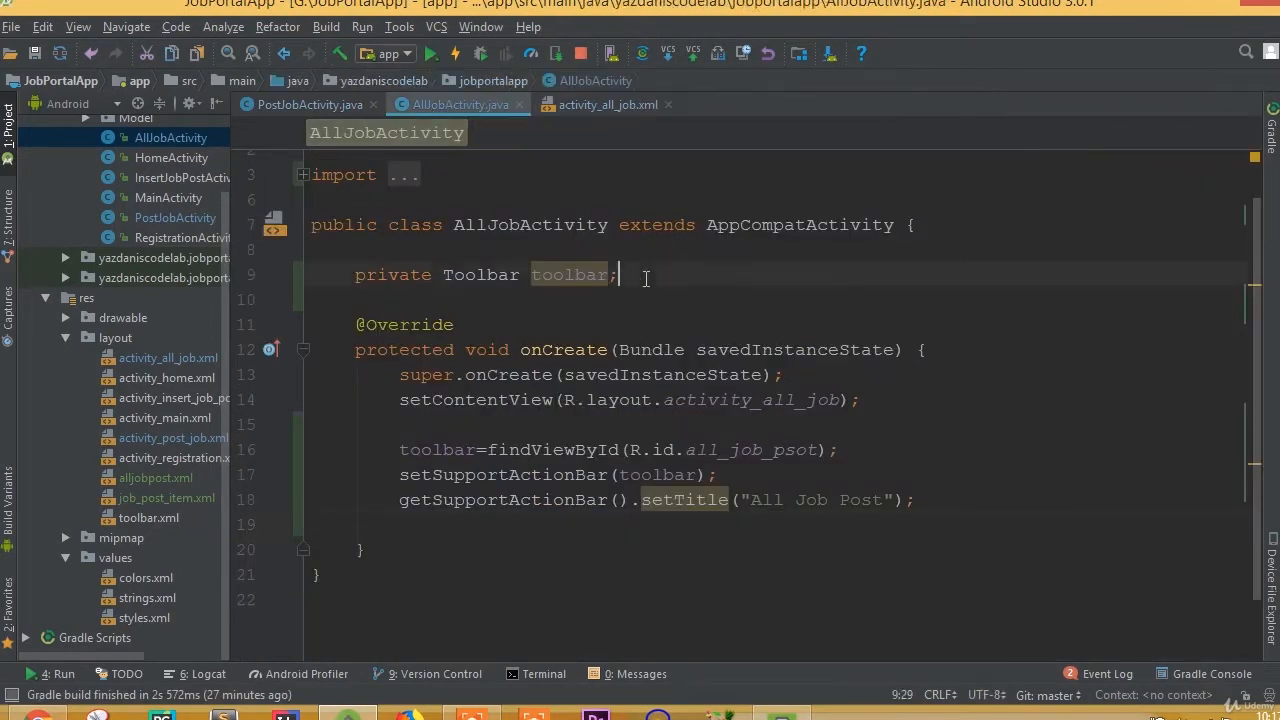
key("Enter")
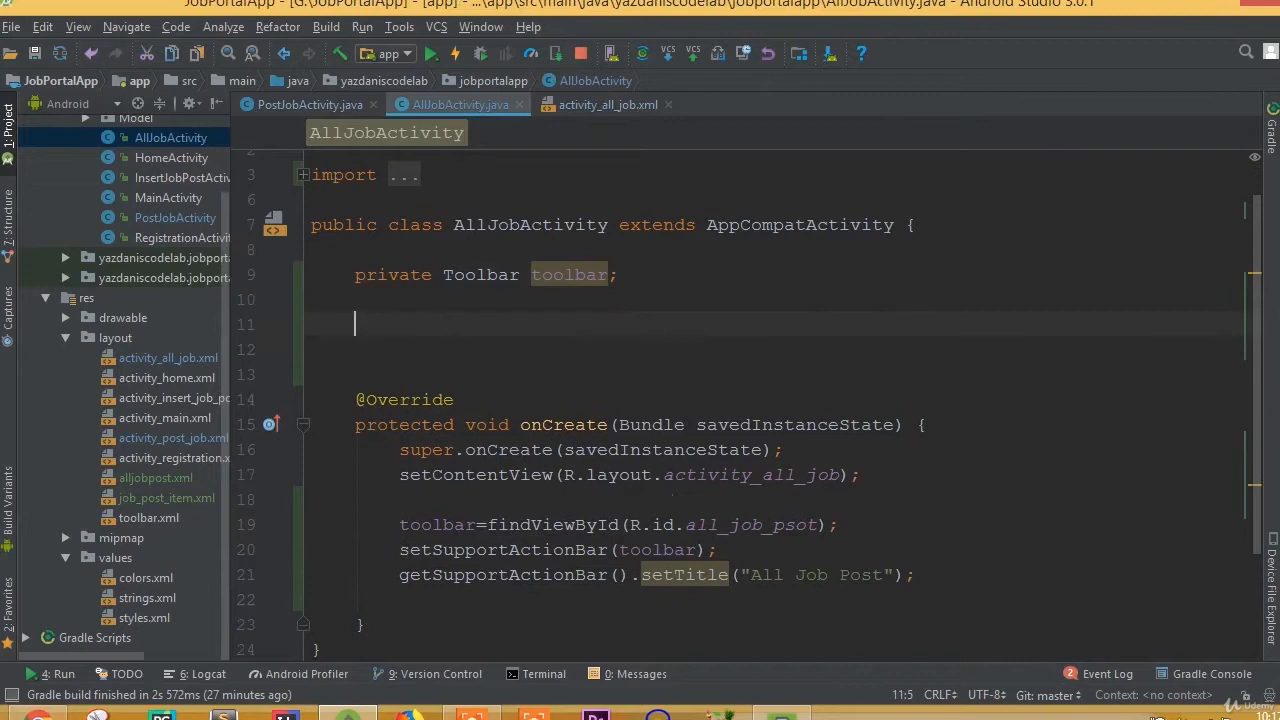
type("//Recyc")
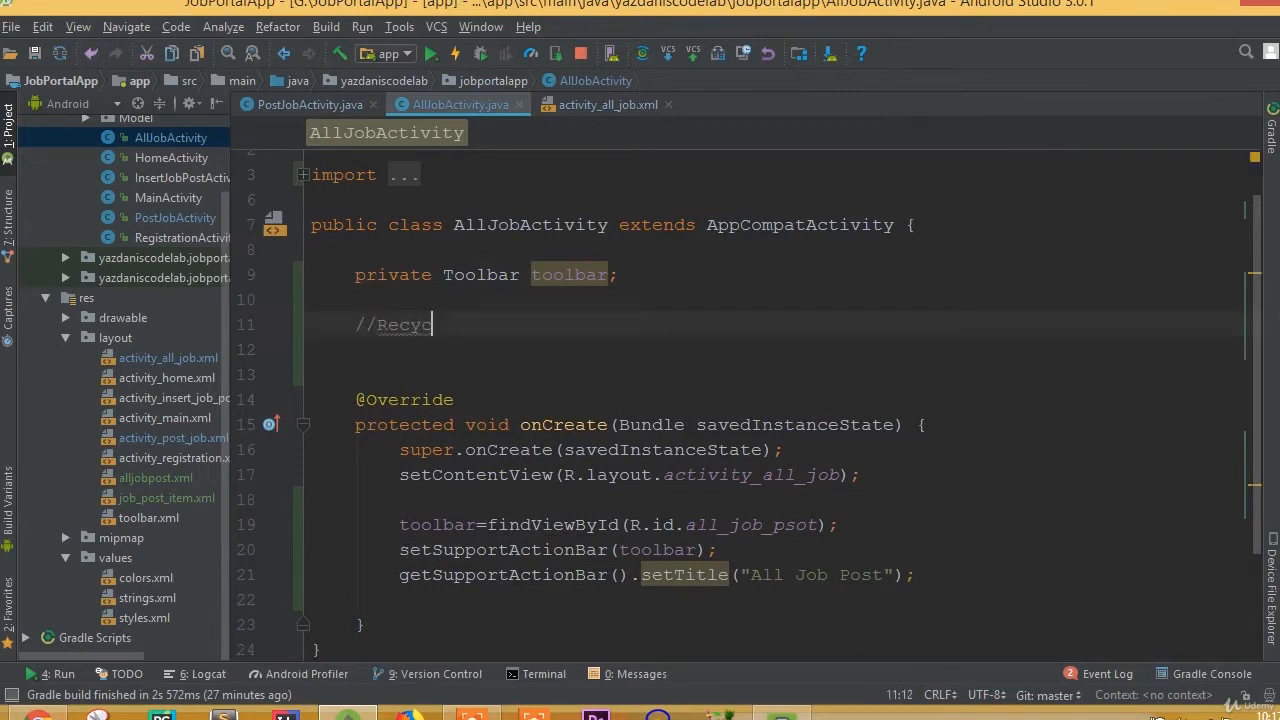
type("ler")
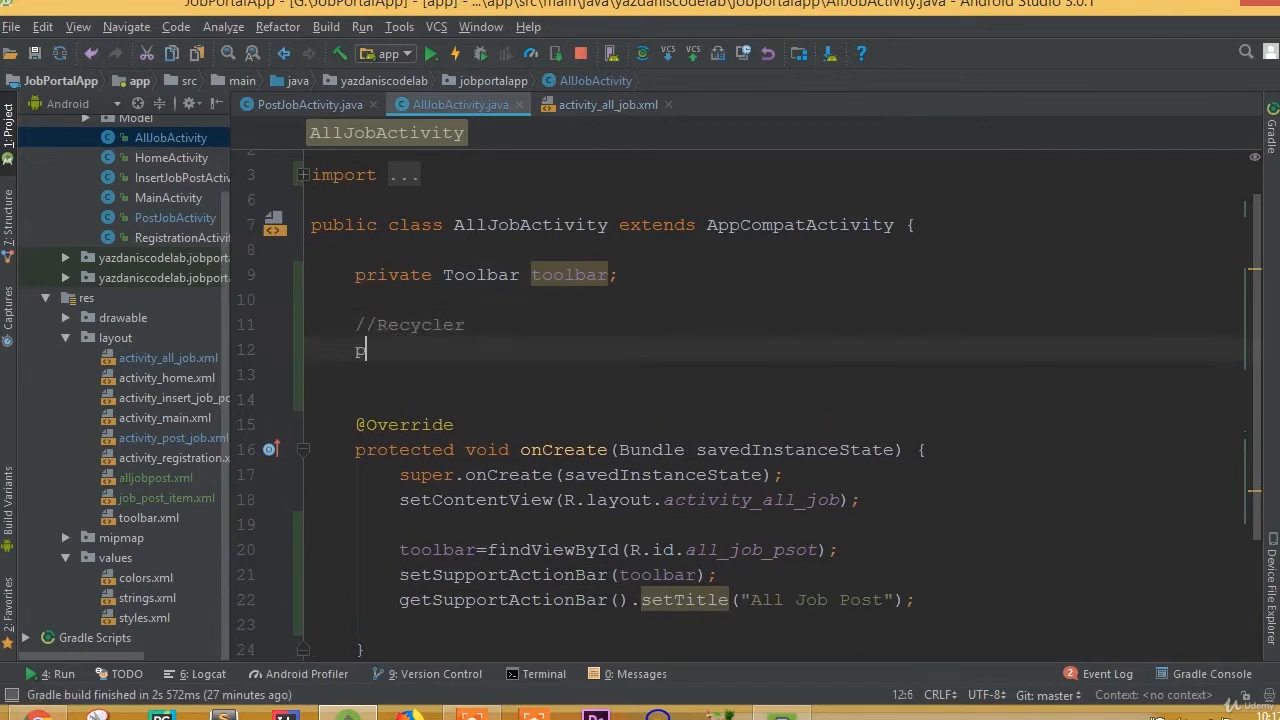
type("rivate RecyclerView")
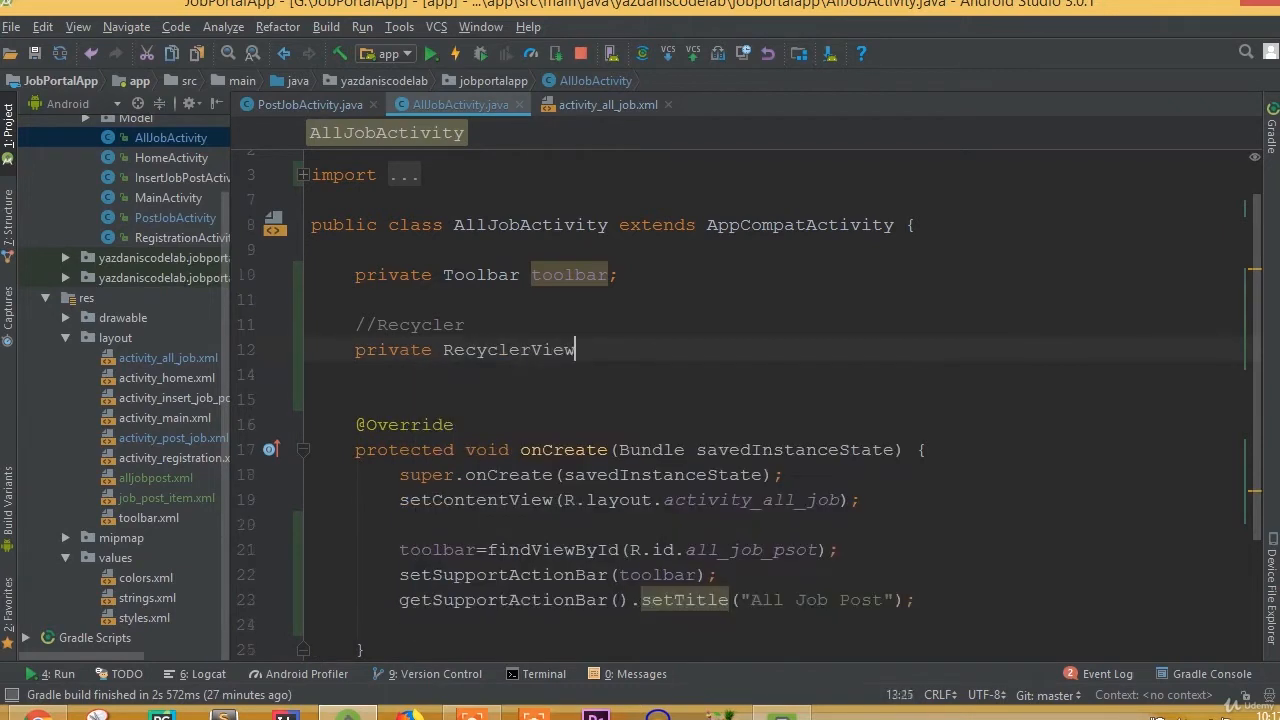
type("recyclerView;")
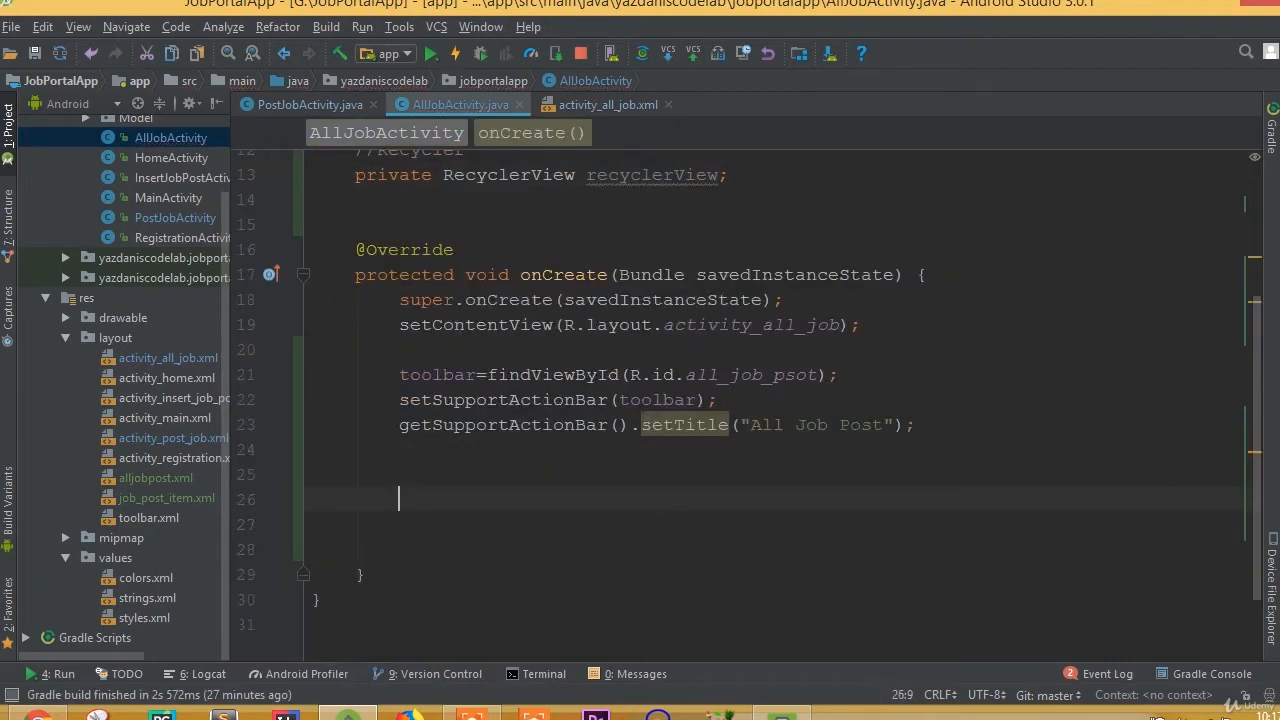
- Assign recyclerView = findViewById(R.id.recycler_all_job), confirming the id in activity_all_job.xml
type("recyclerView")
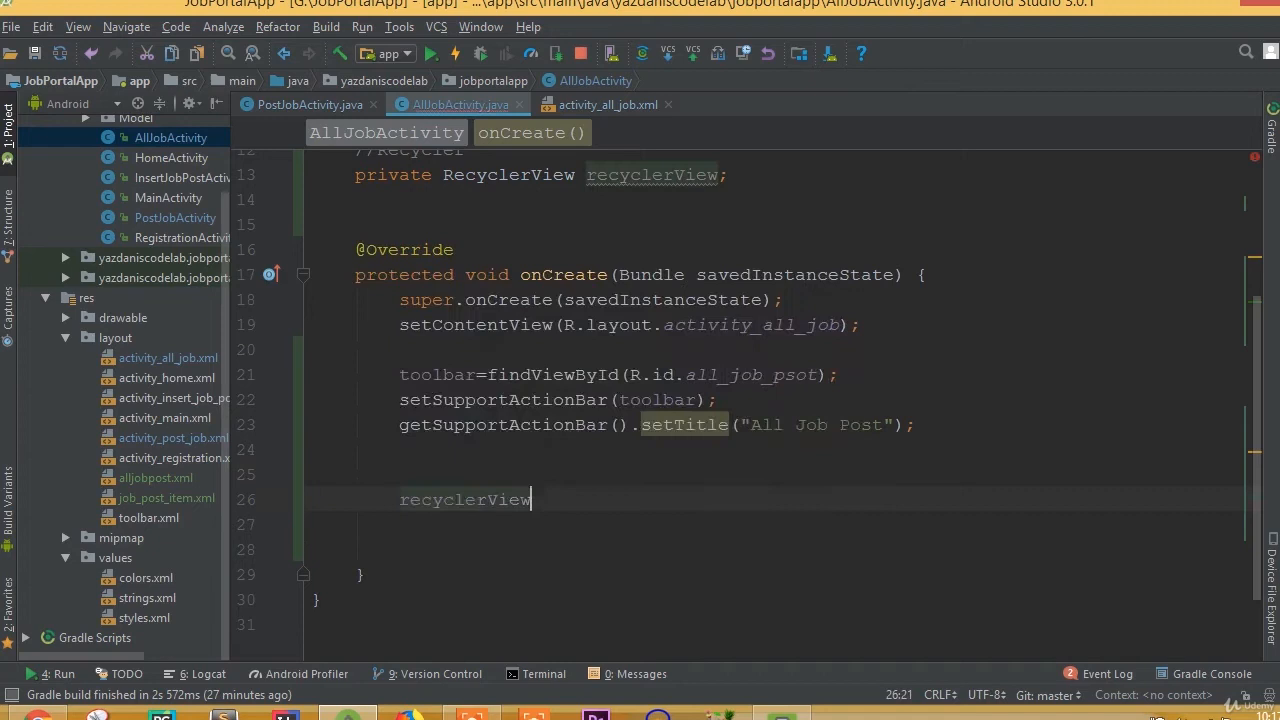
type("=findViewById(")
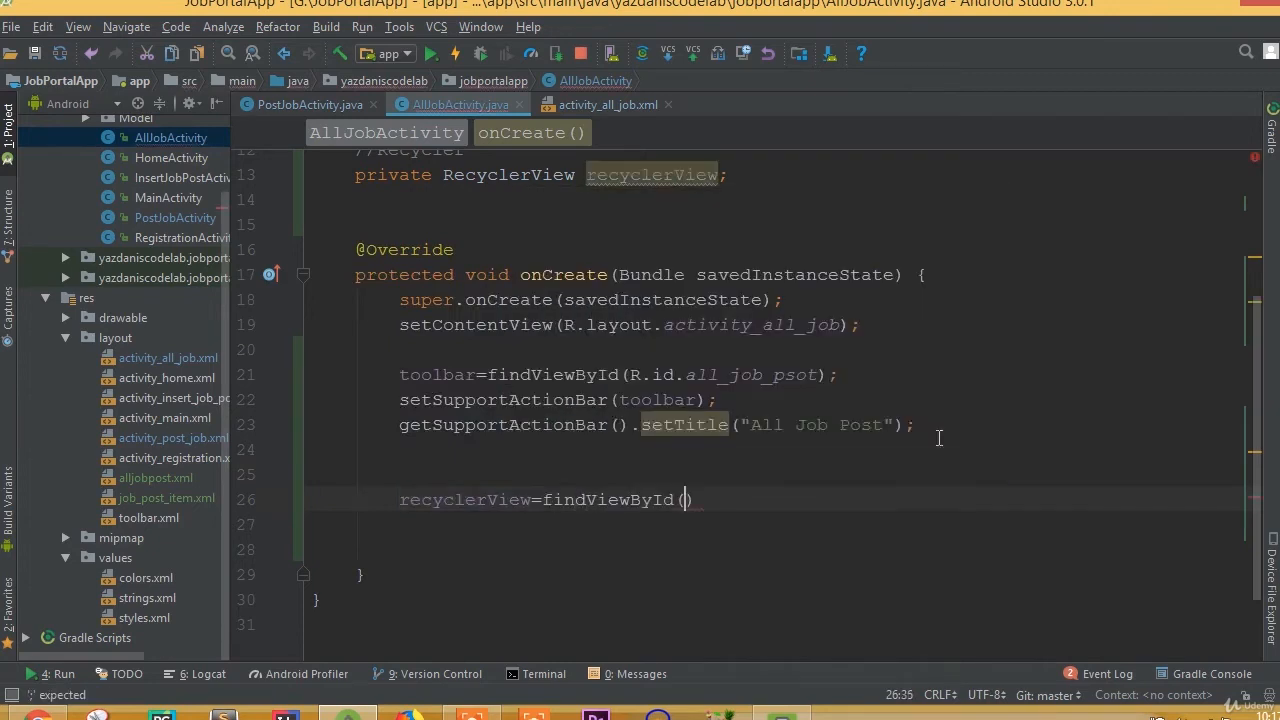
type("R.id.r")
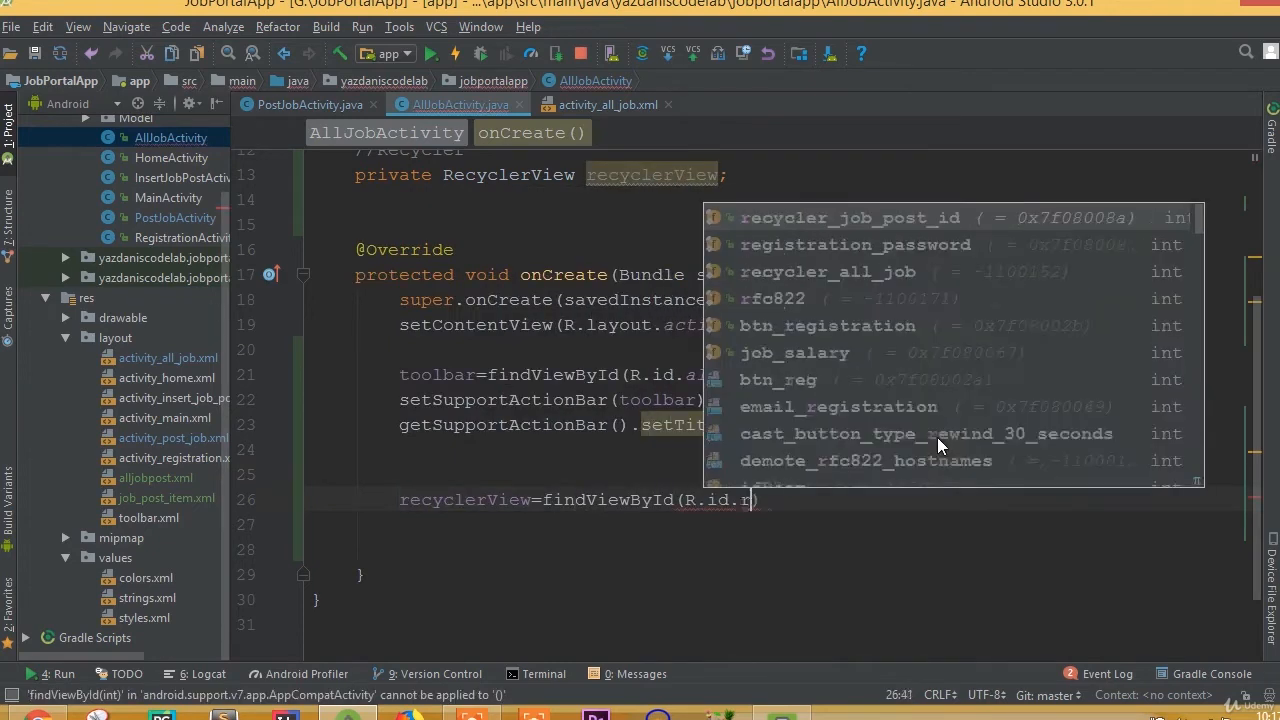
type("e")
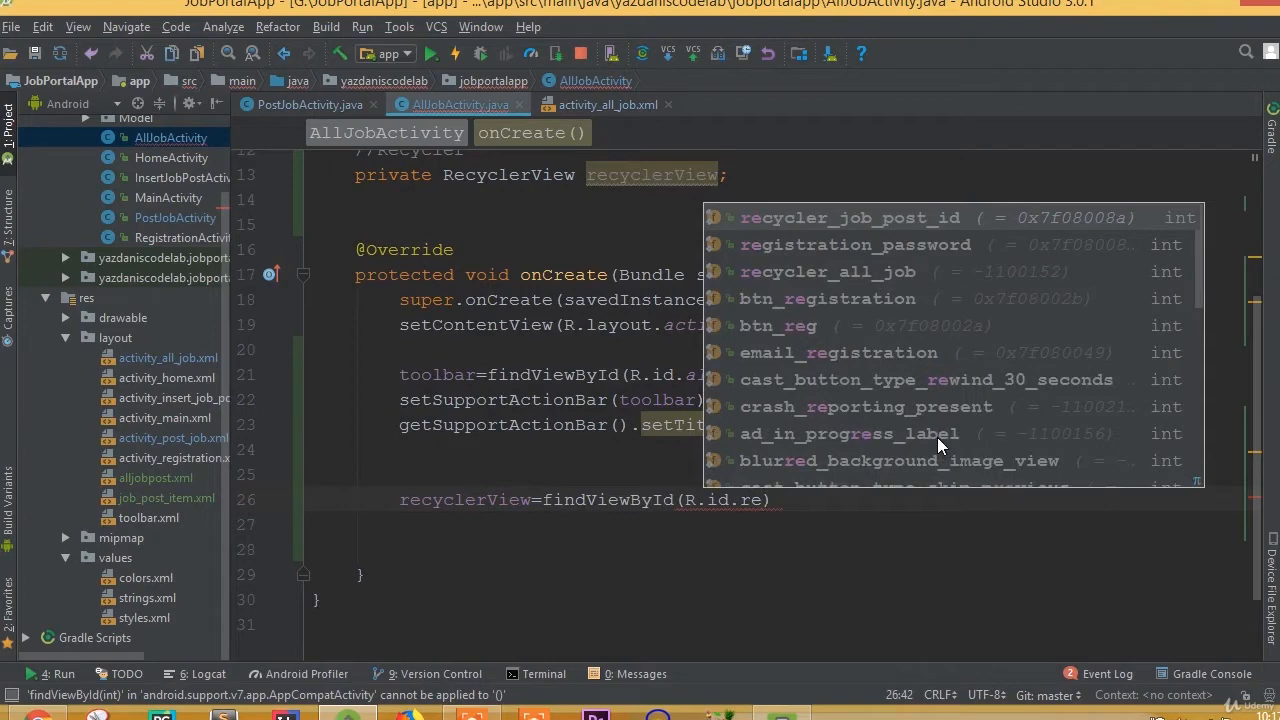
left_click(828, 271)
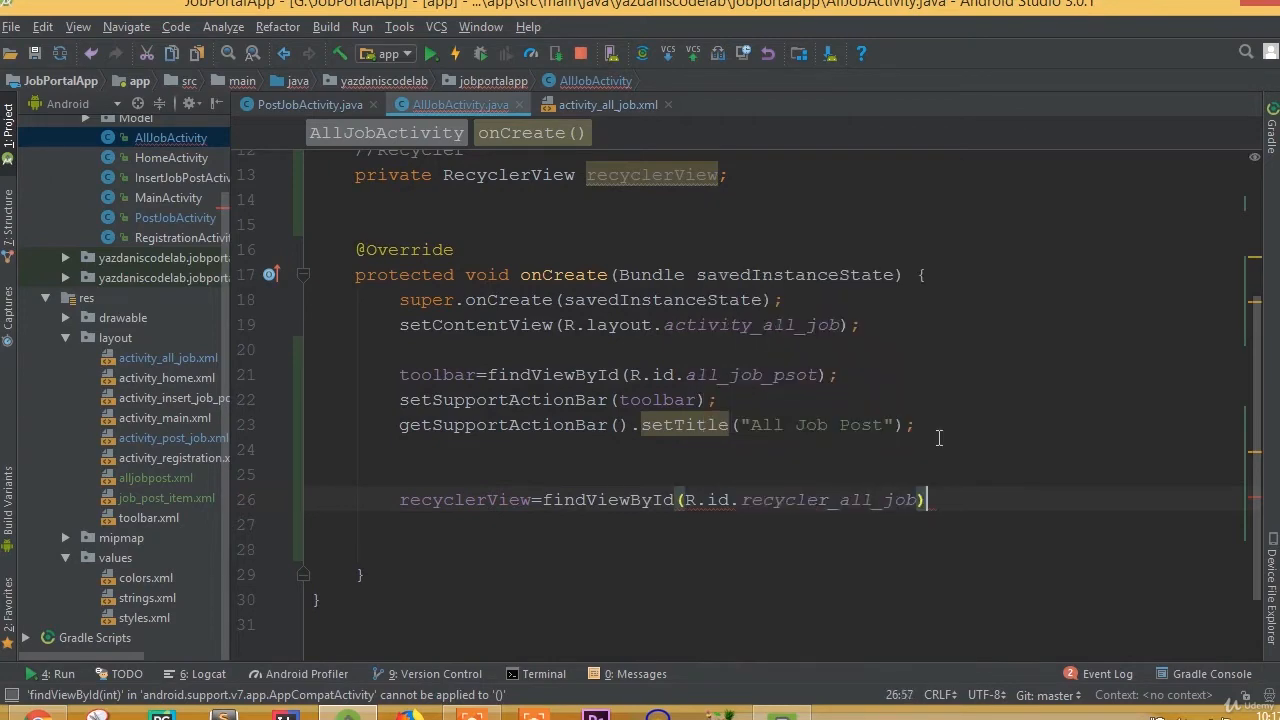
left_click(602, 104)
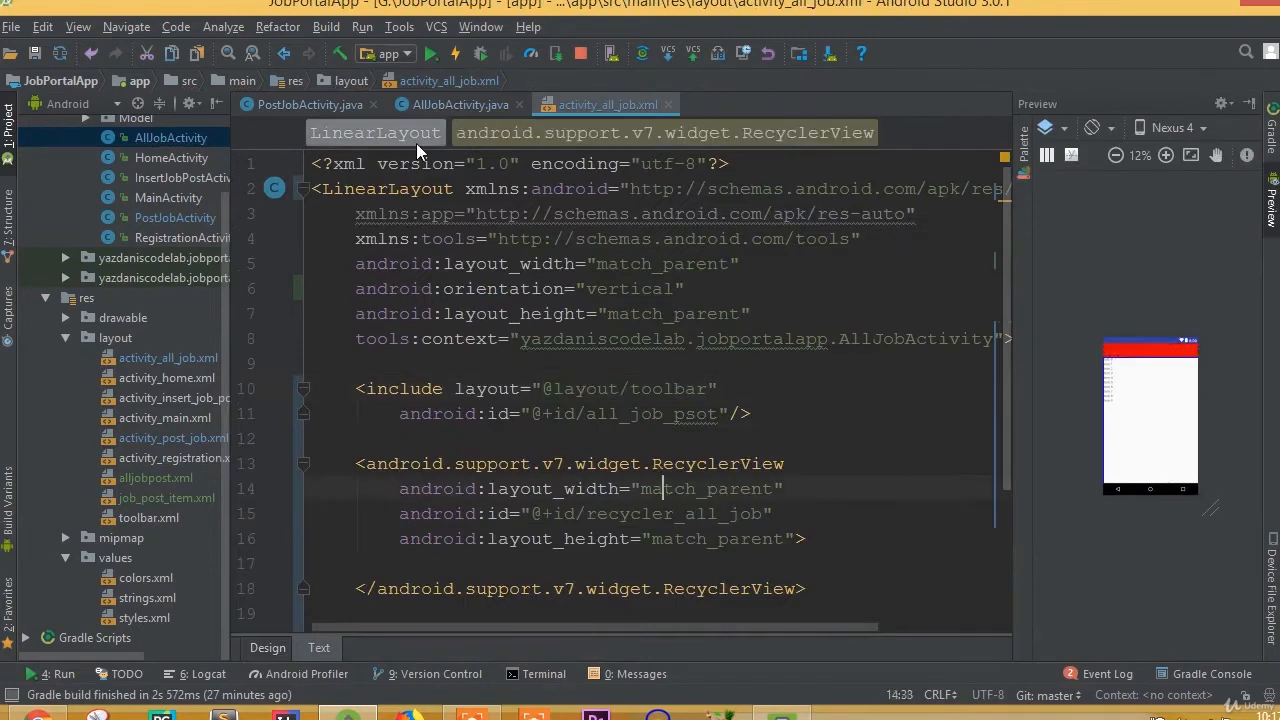
left_click(460, 104)
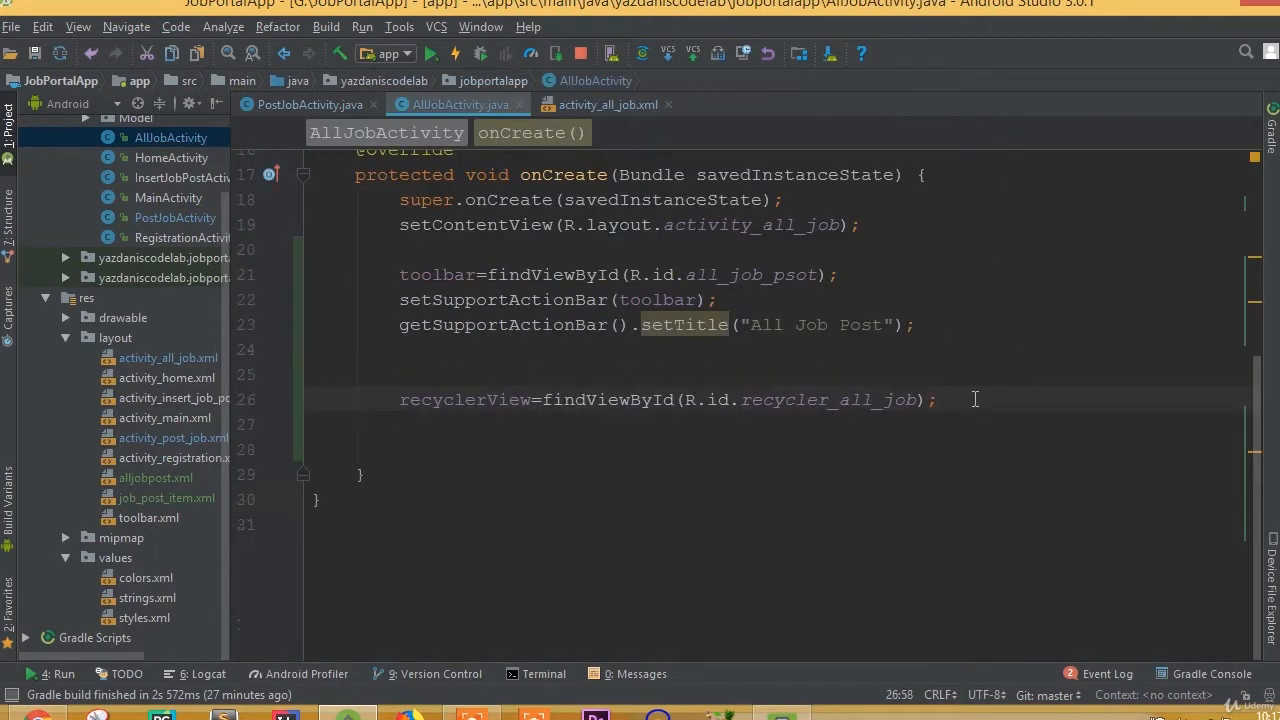
- Create LinearLayoutManager layoutManager = new LinearLayoutManager(this) in onCreate
type("Li")
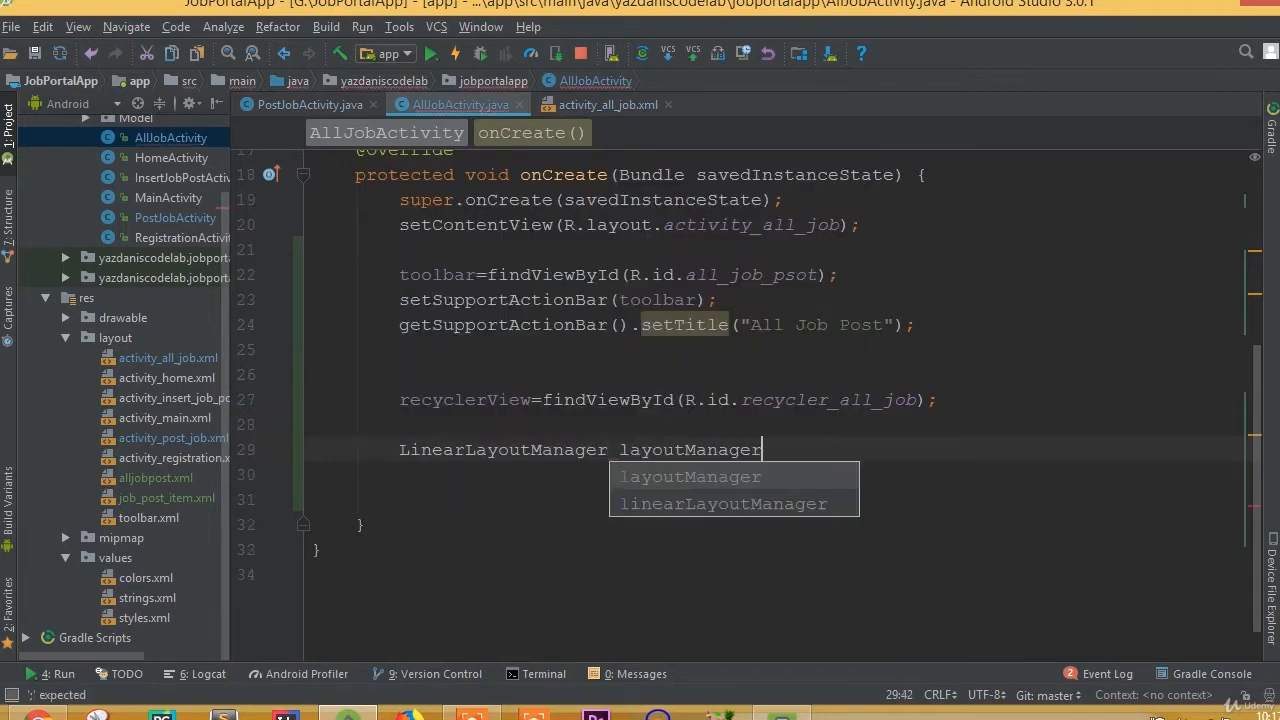
type("=new")
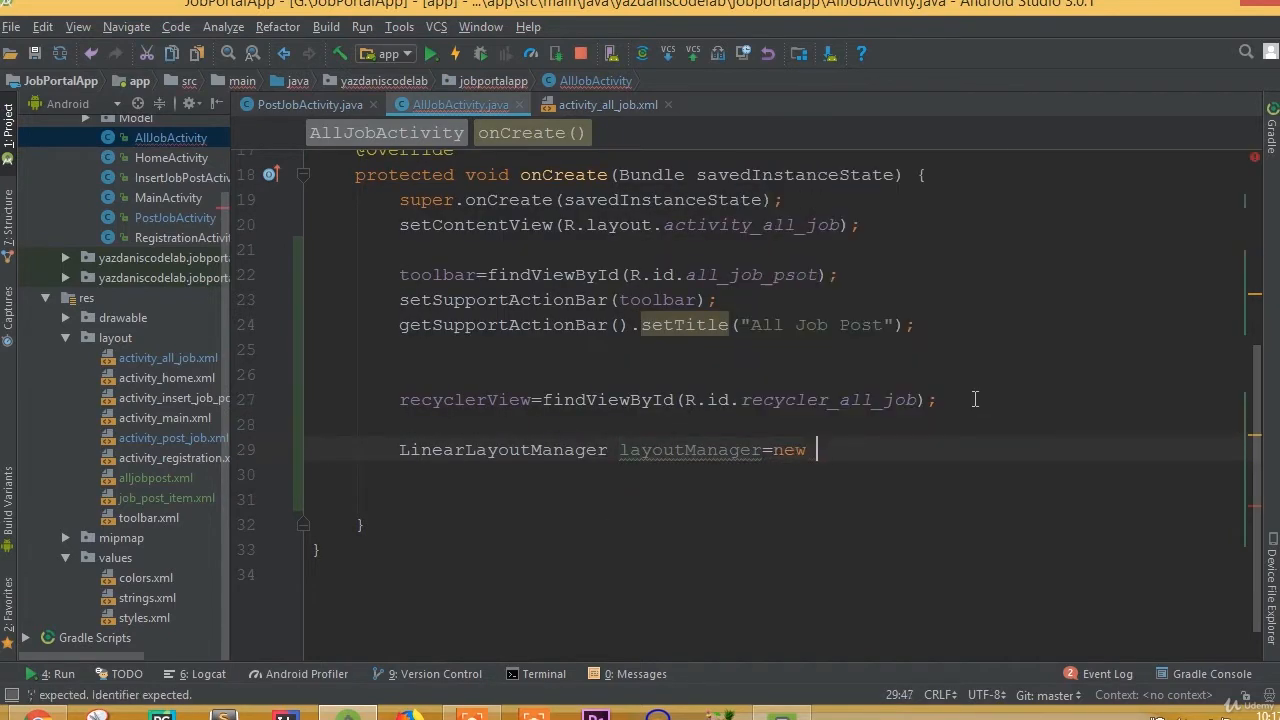
type("LinearLayoutManager ()")
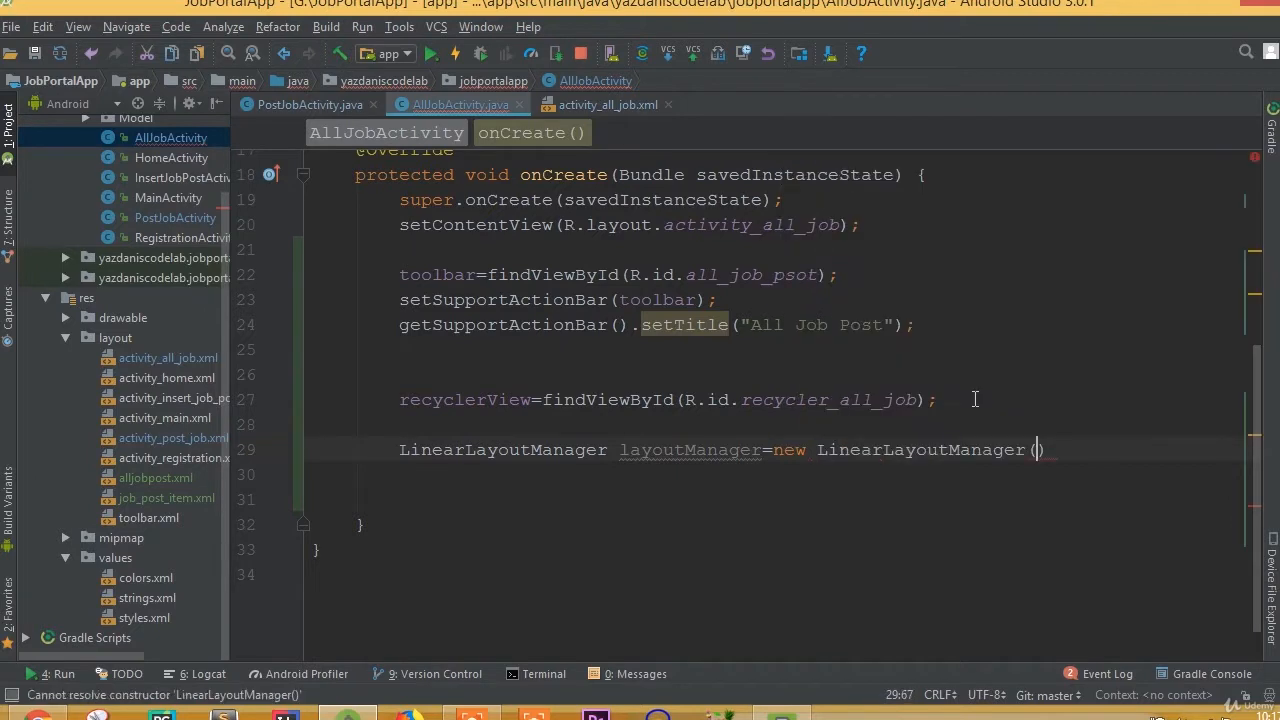
type("this")
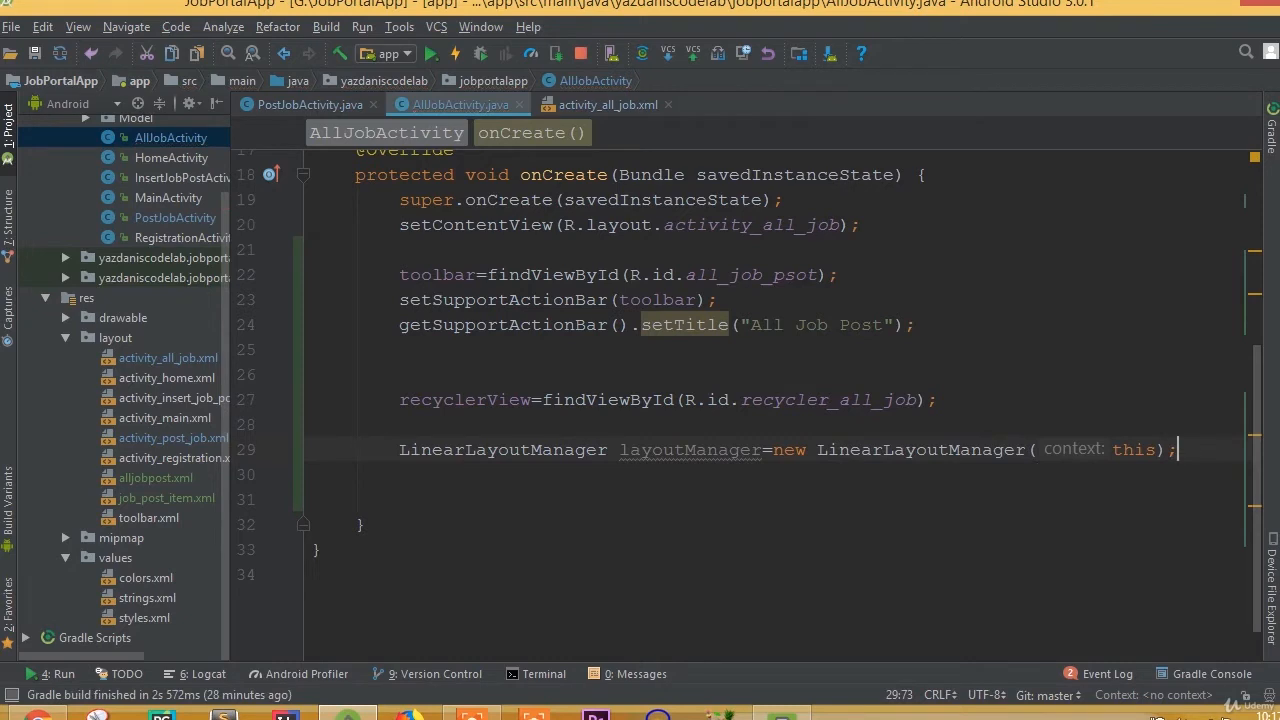
key("Enter")
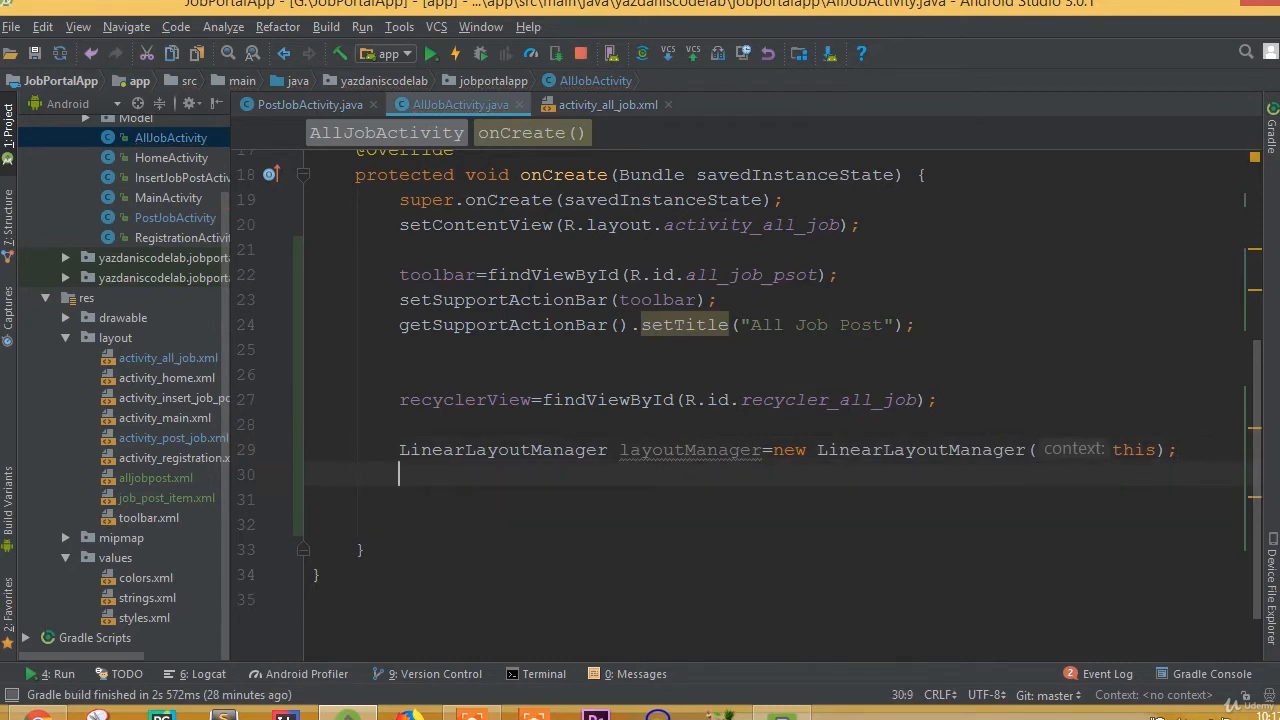
- Call setReverseLayout(true) and setStackFromEnd(true) on layoutManager
type("layoutManager")
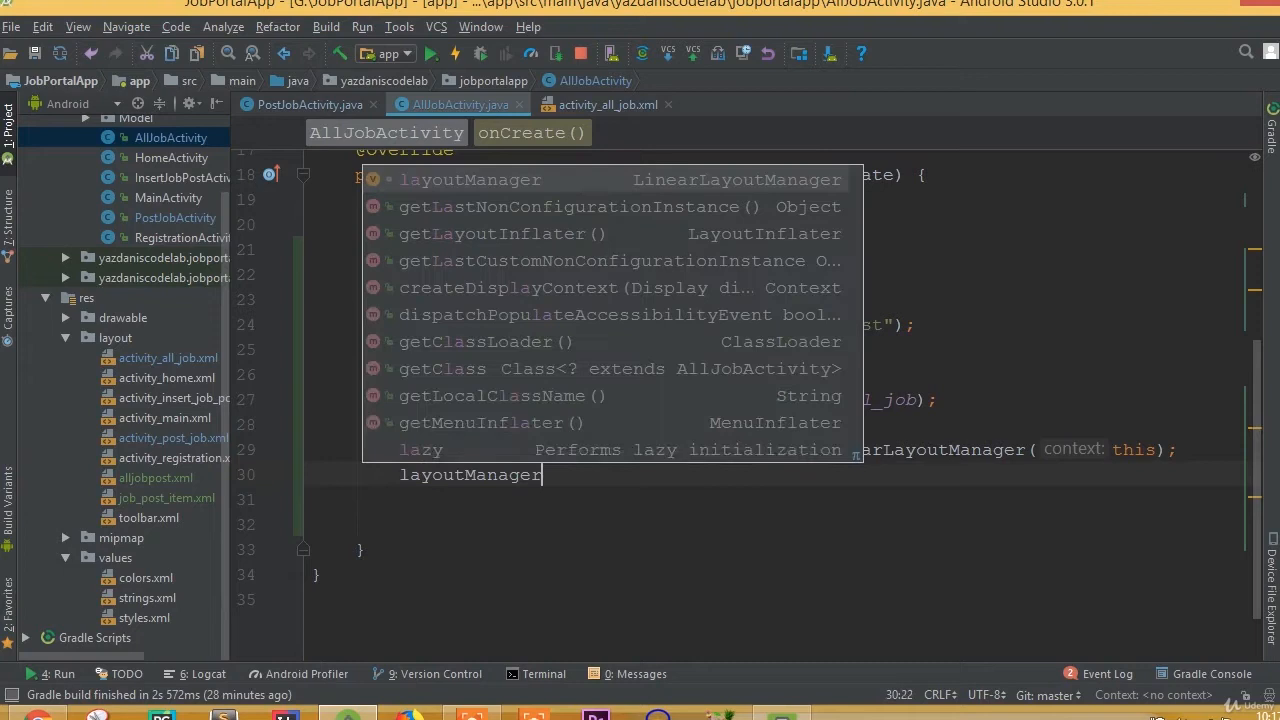
type(".se")
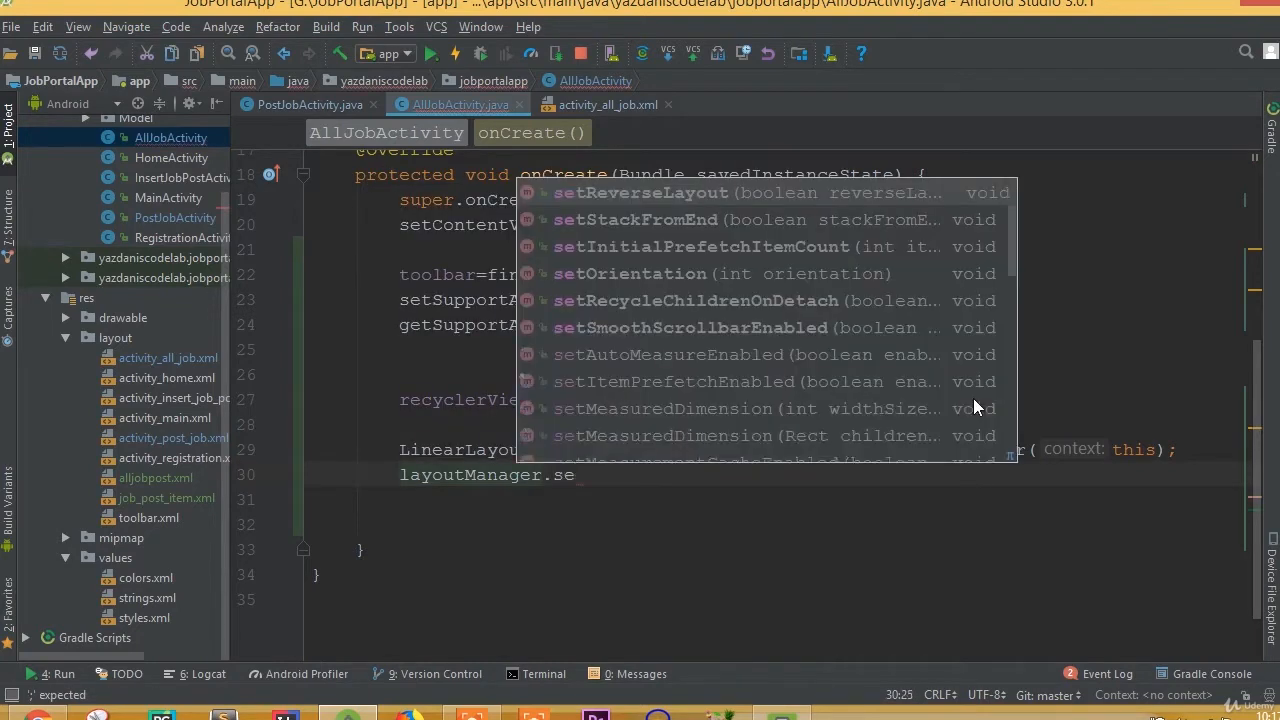
left_click(640, 192)
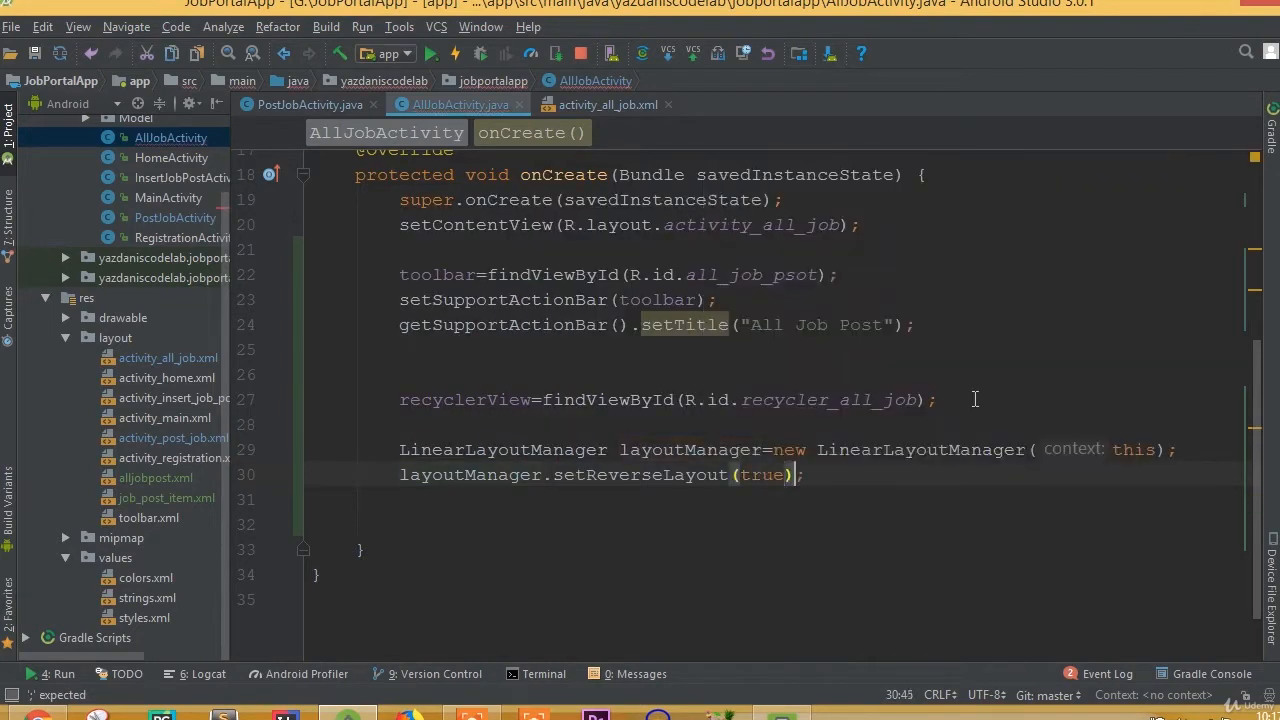
type("la")
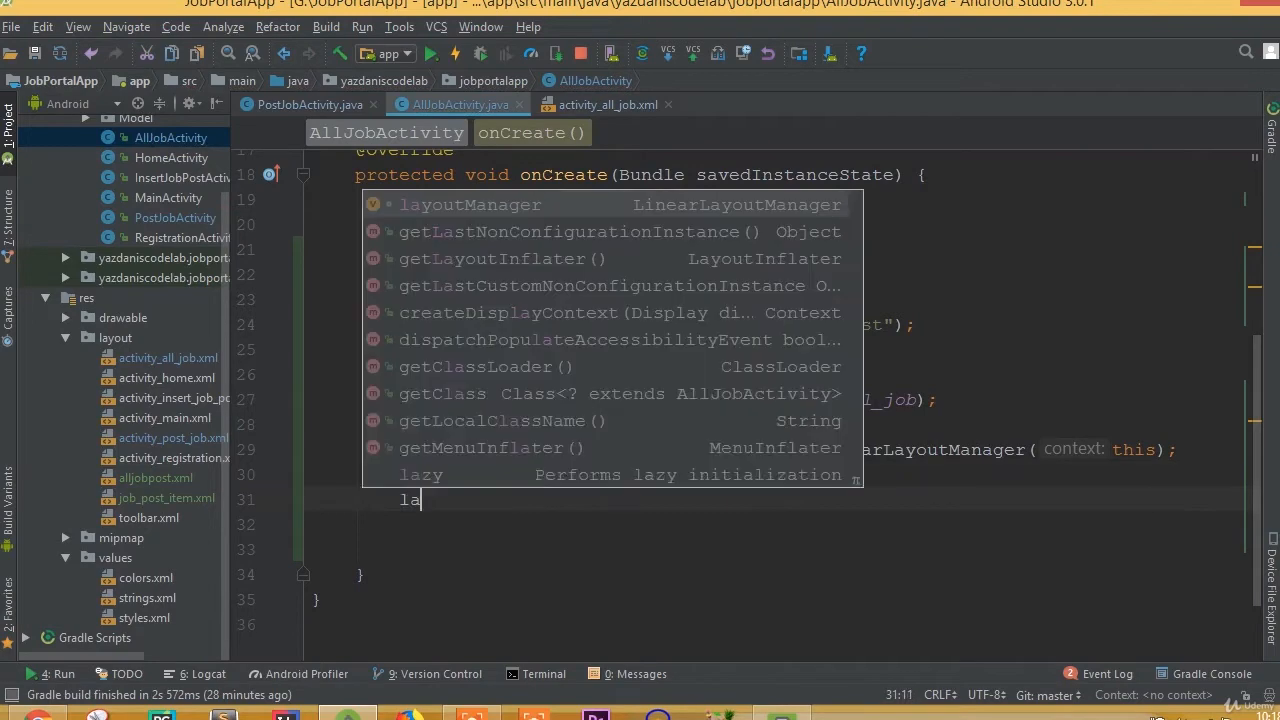
type("layoutManager.setStackFromEnd(tr);")
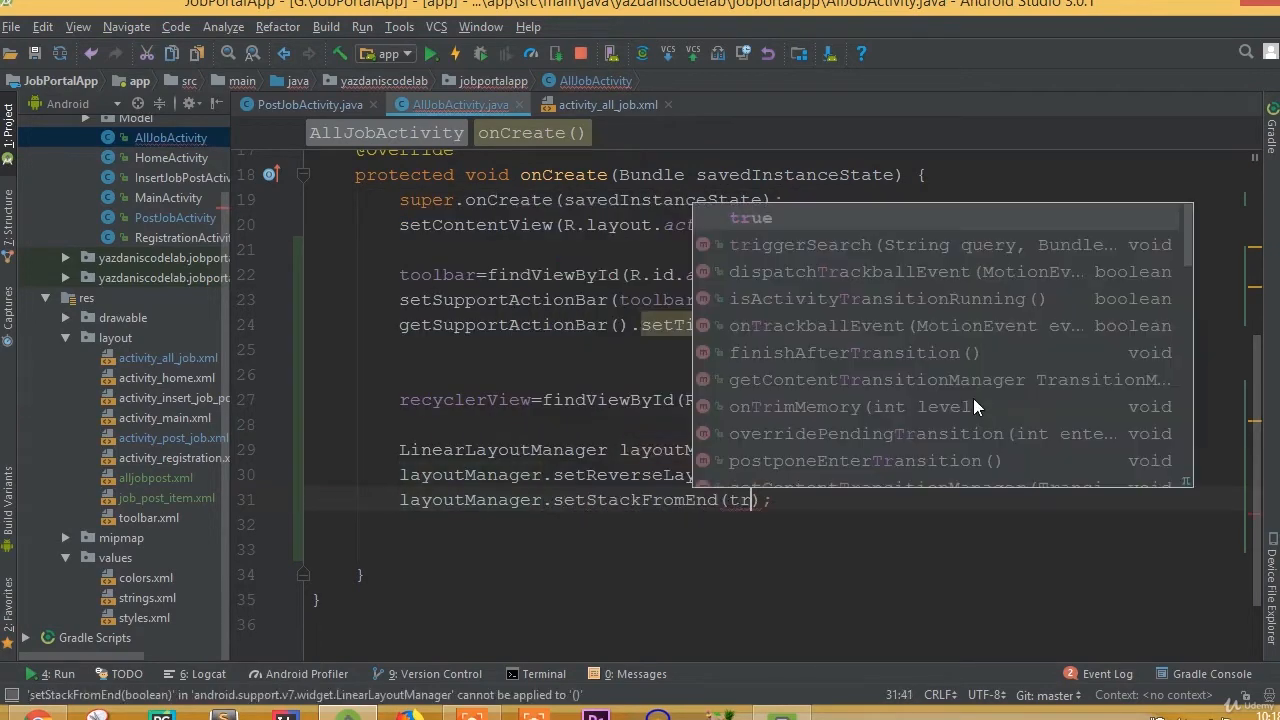
key("Escape")
type("ue")
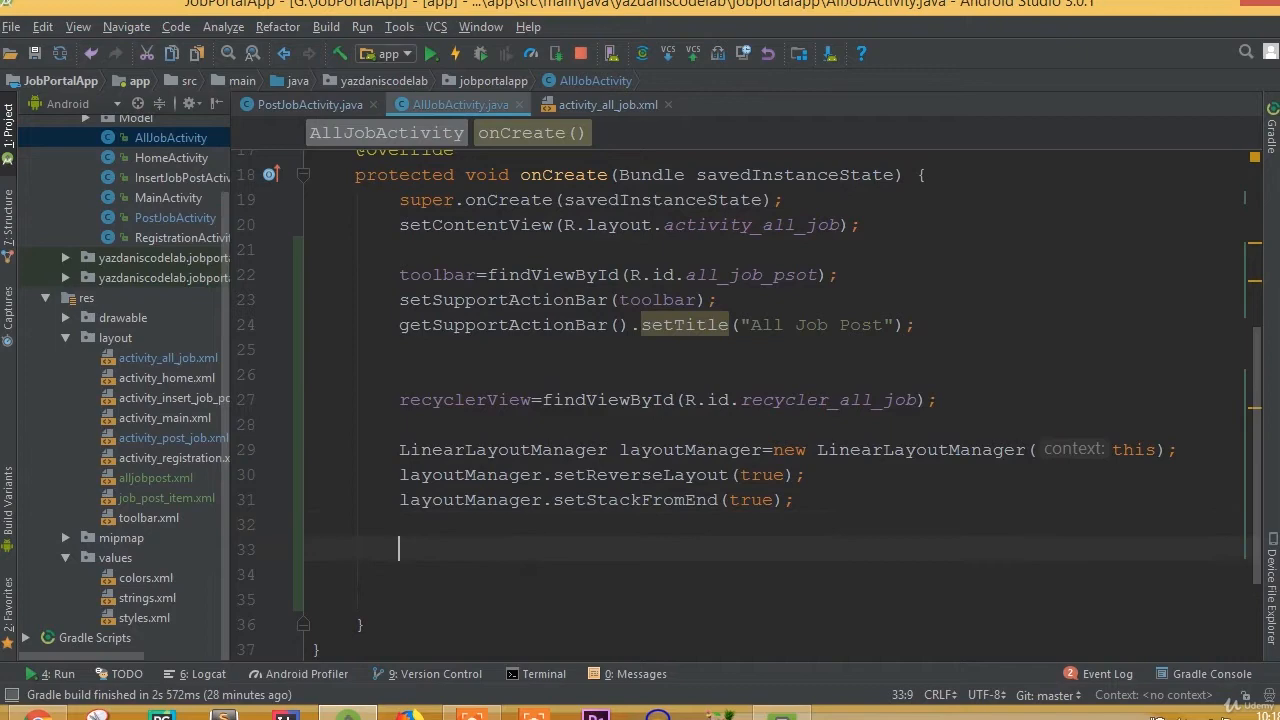
- Give recyclerView setHasFixedSize(true) and setLayoutManager(layoutManager) calls
type("recyclerView")
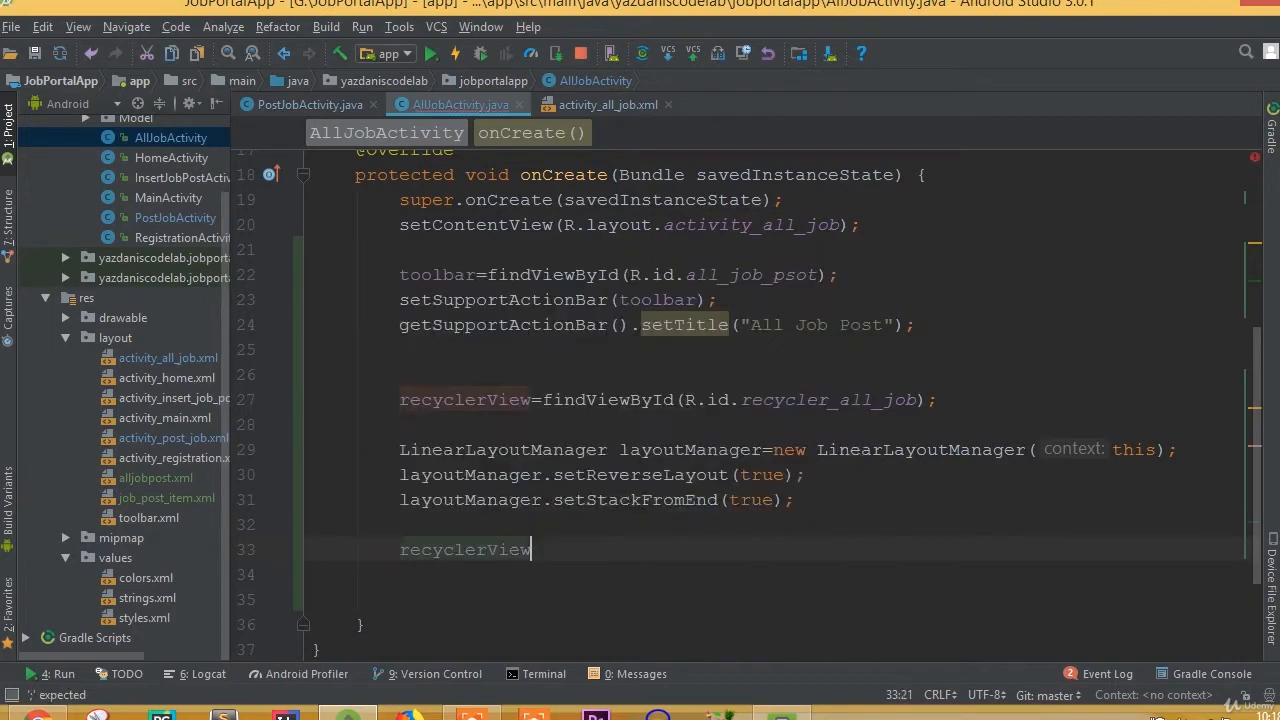
type(".setHasFixedSize(true);")
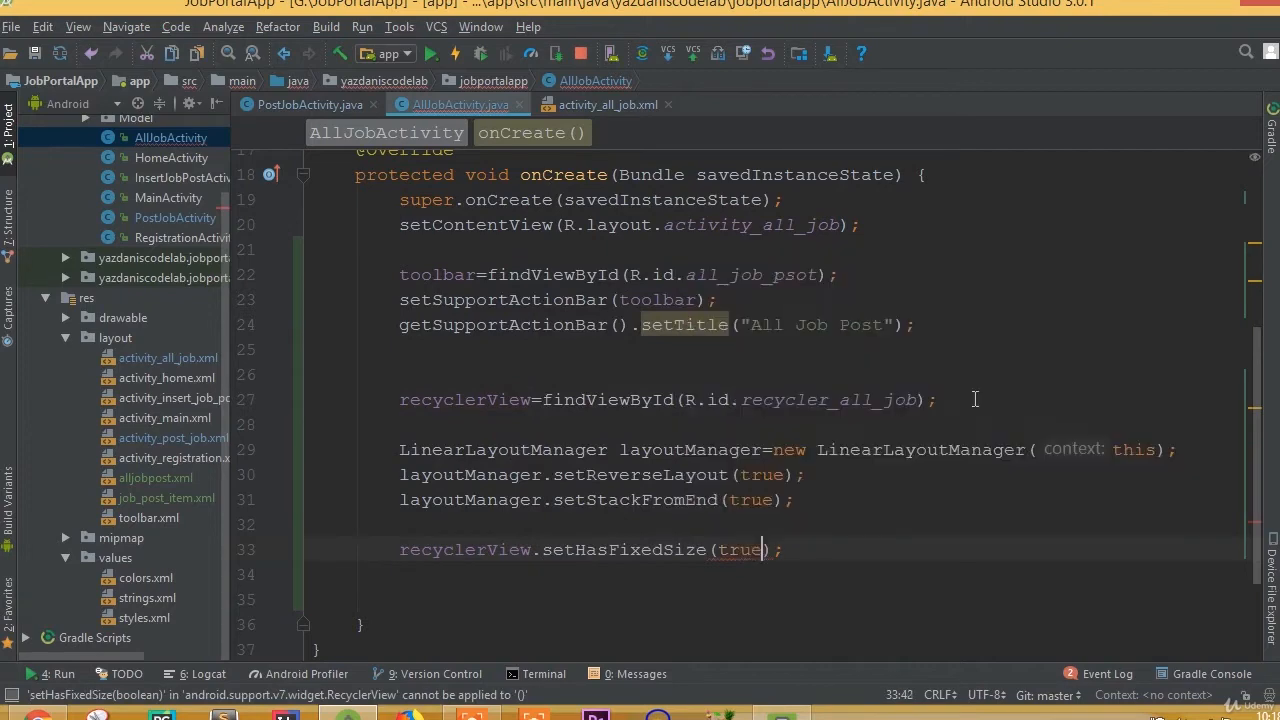
type("recyclerView.")
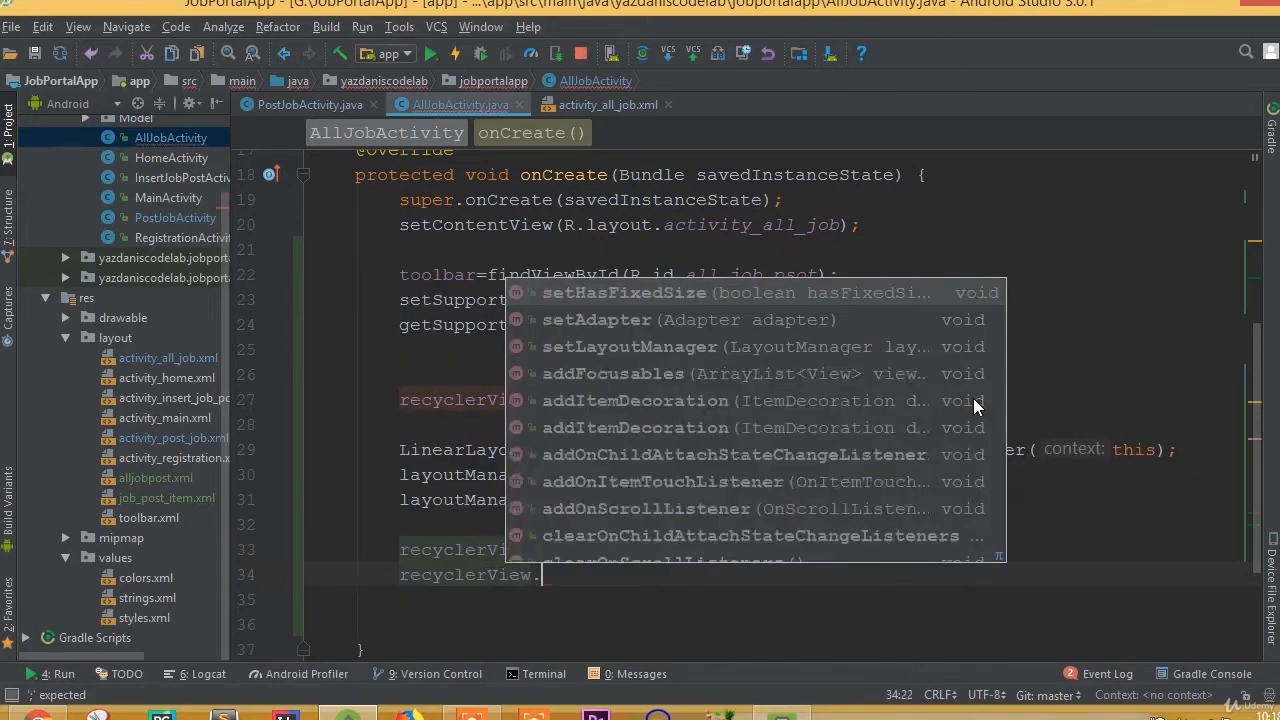
type("se")
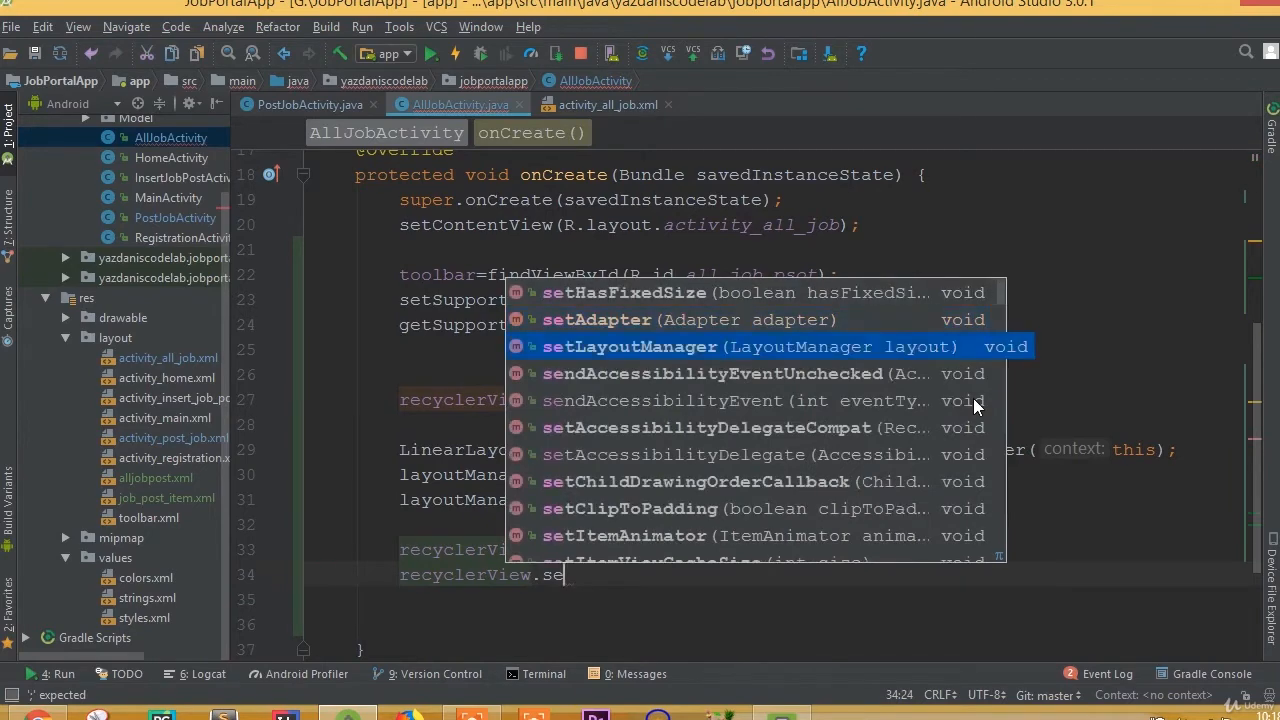
left_click(630, 346)
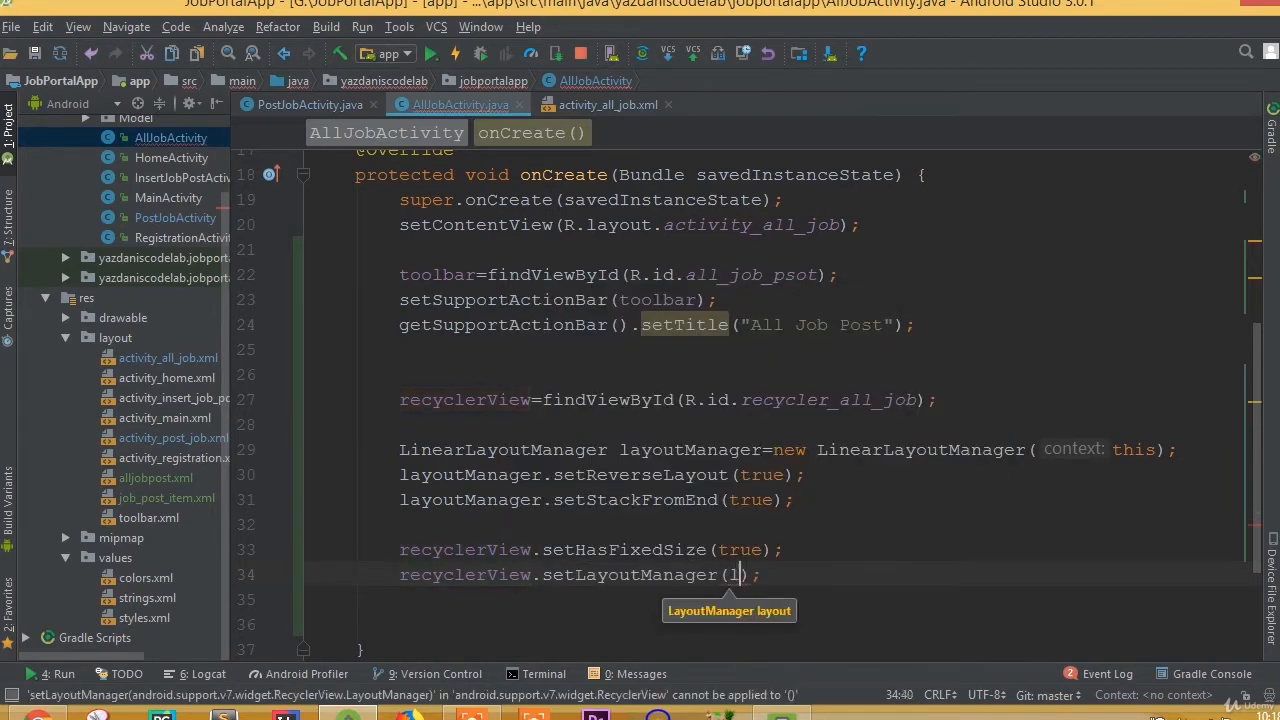
type("layoutManager")
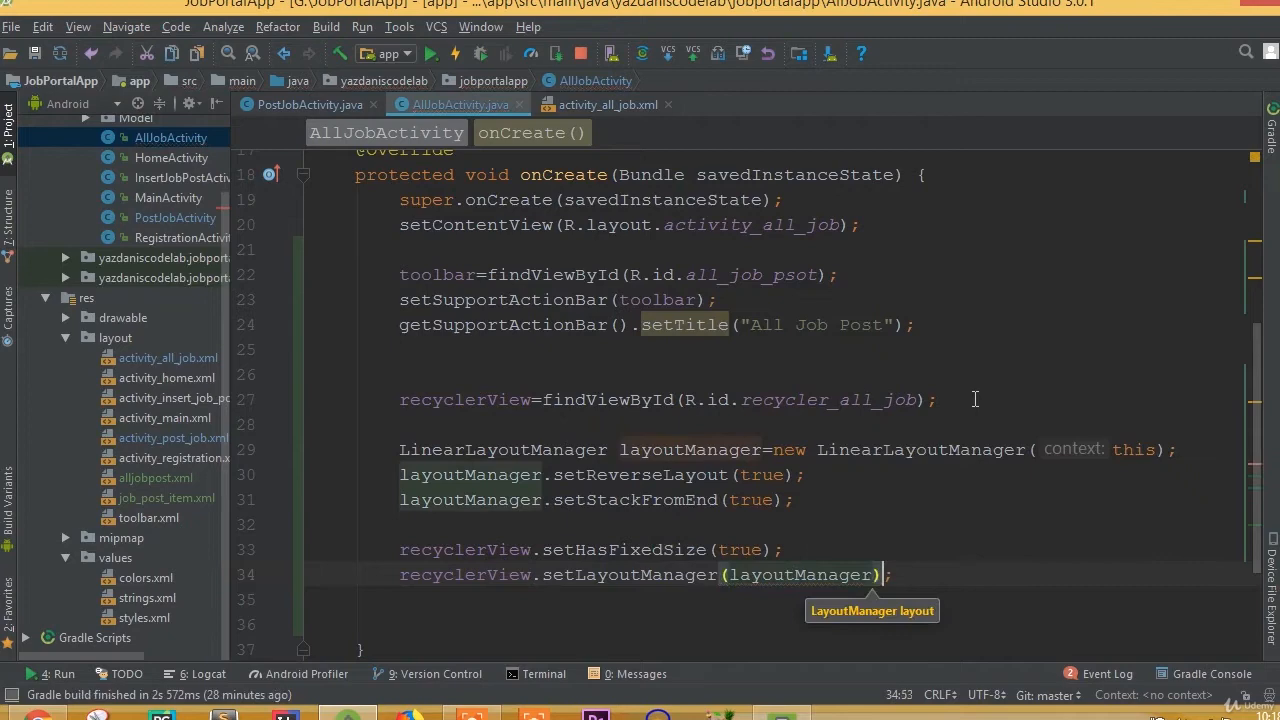
- Scroll and open an empty line below the recyclerView field declaration
scroll("down", 3)
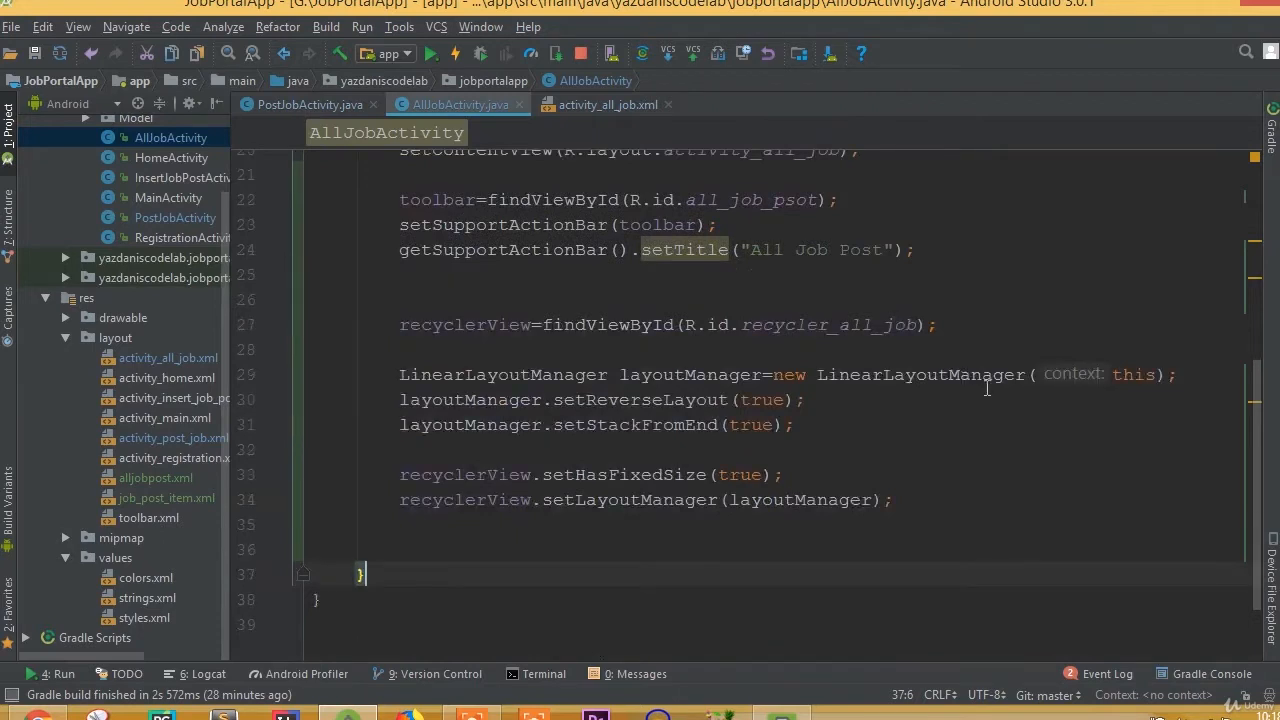
mouse_move(929, 470)
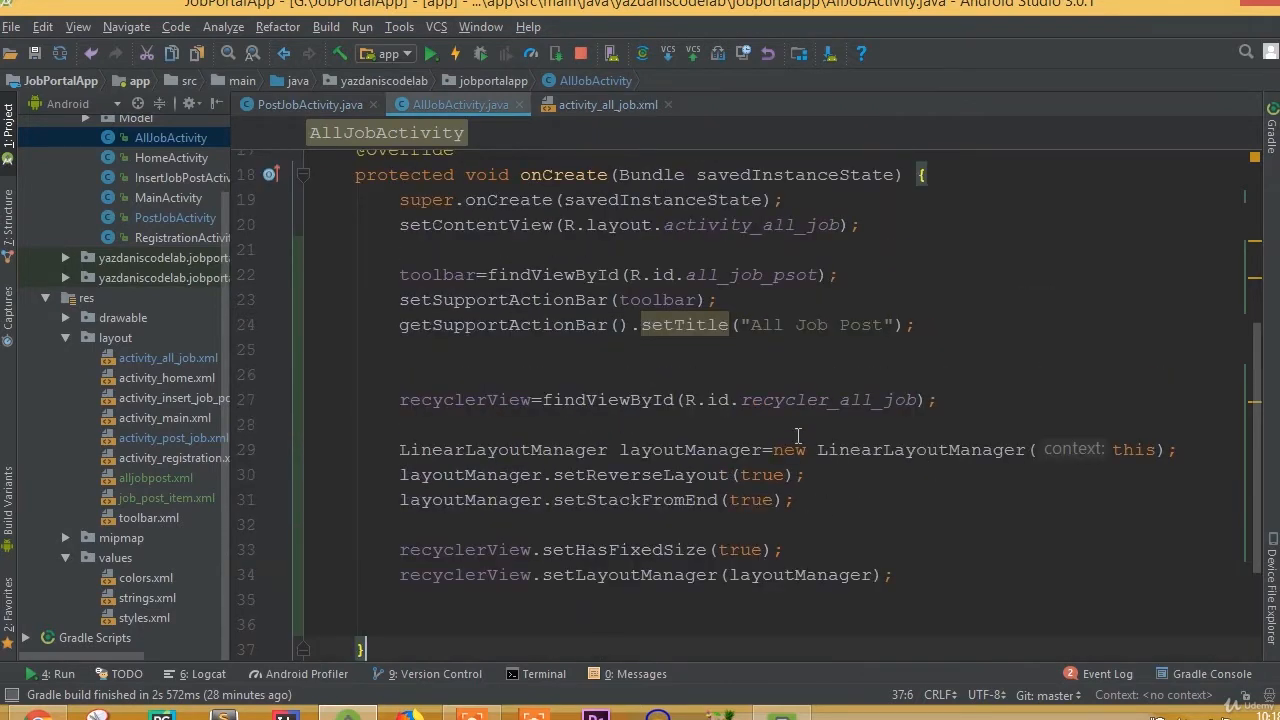
left_click(806, 474)
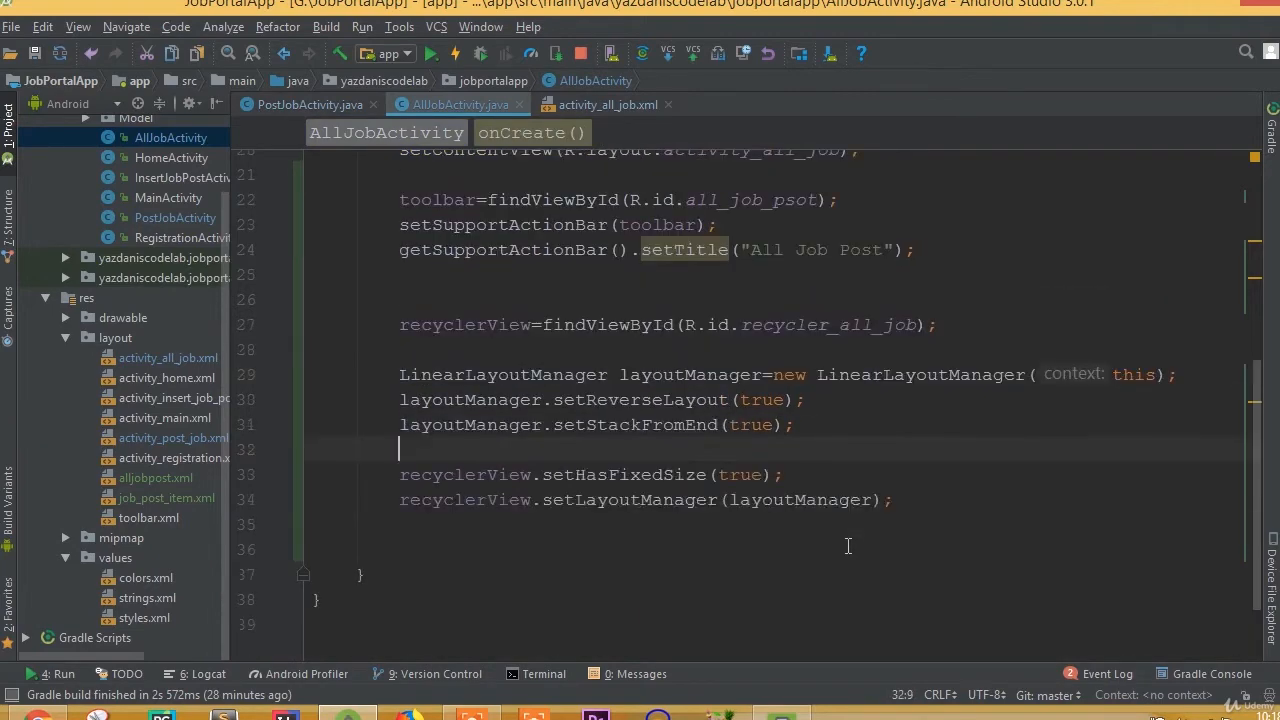
left_click(795, 425)
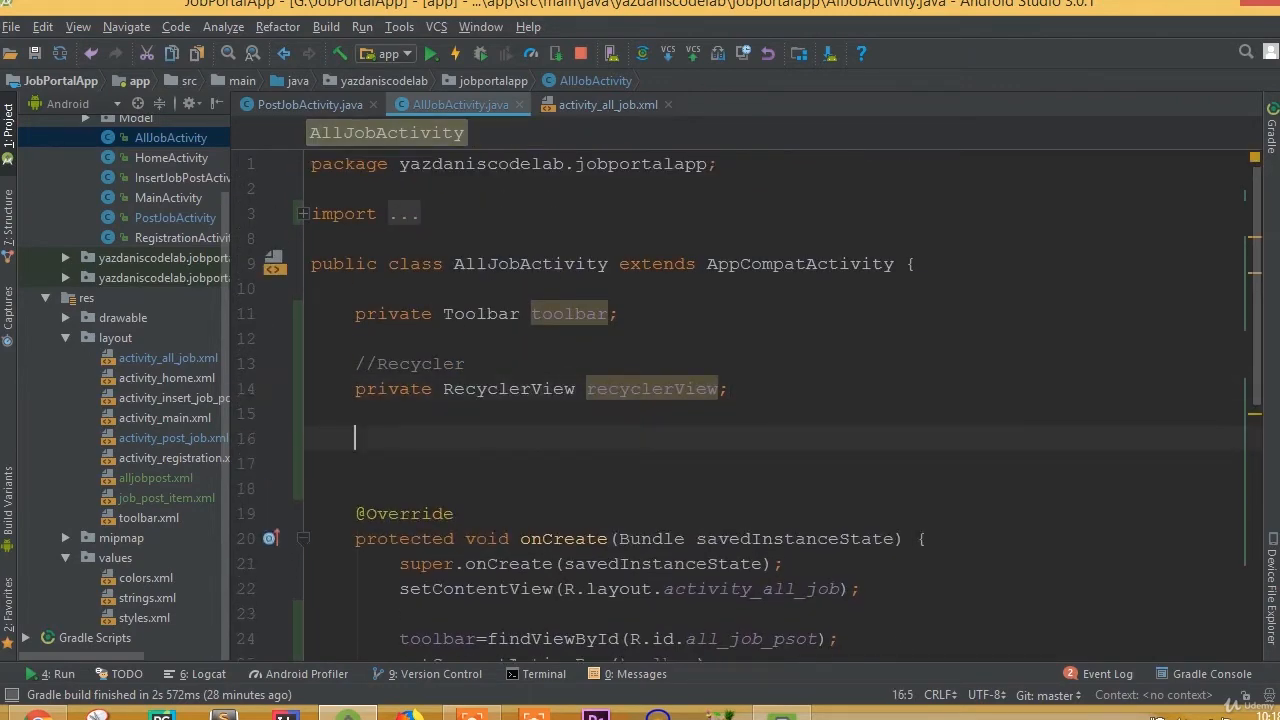
- Add a //Firebase comment and declare private DatabaseReference mAllJobPost
type("//Firebase")
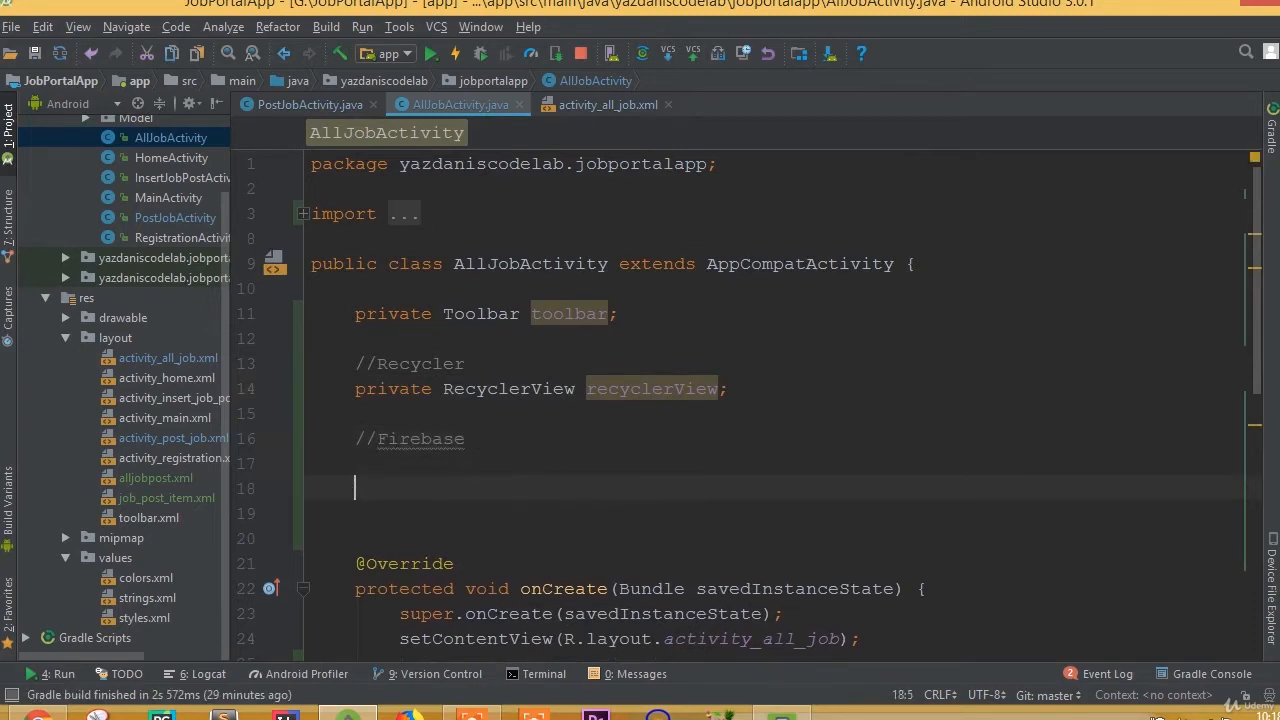
type("private F")
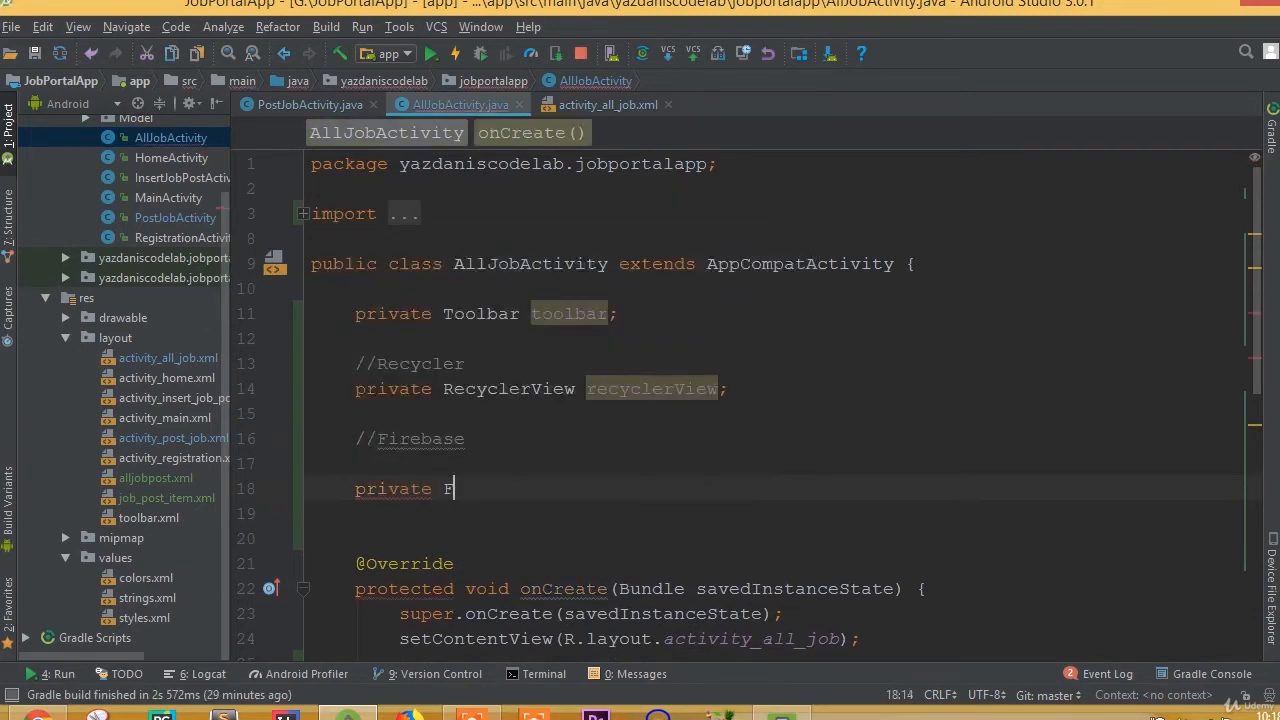
type("ire")
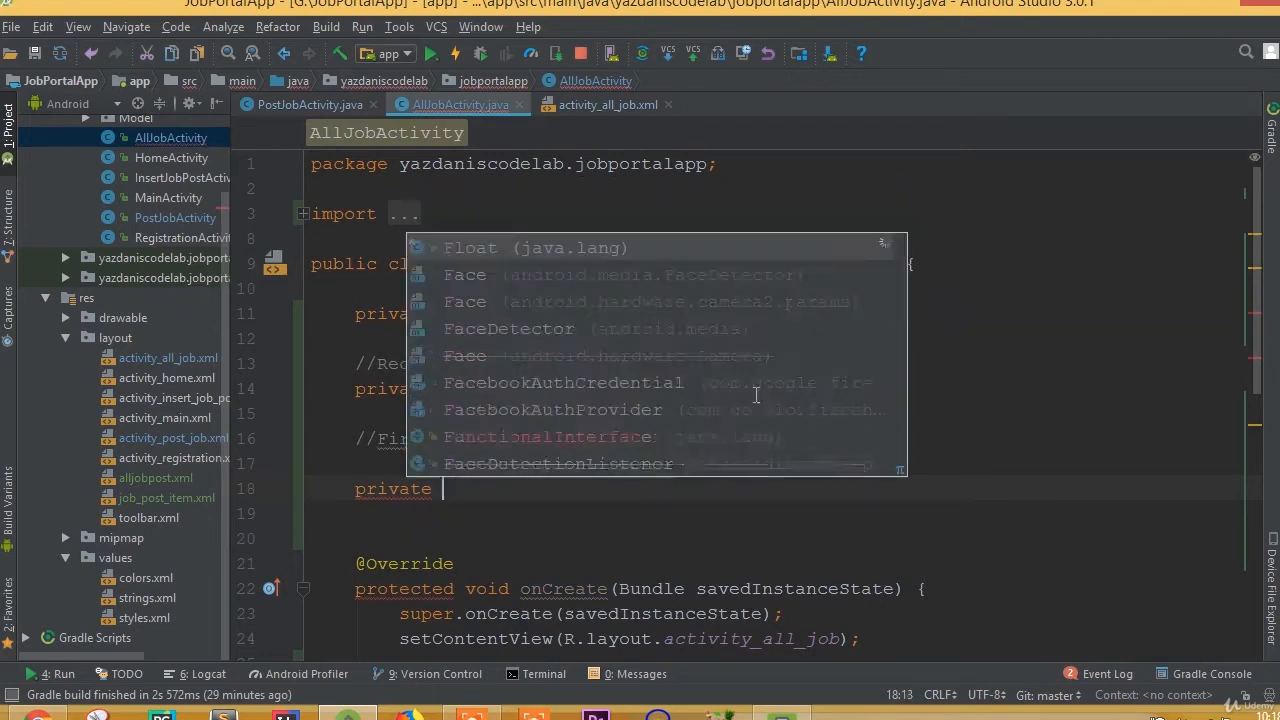
type("D")
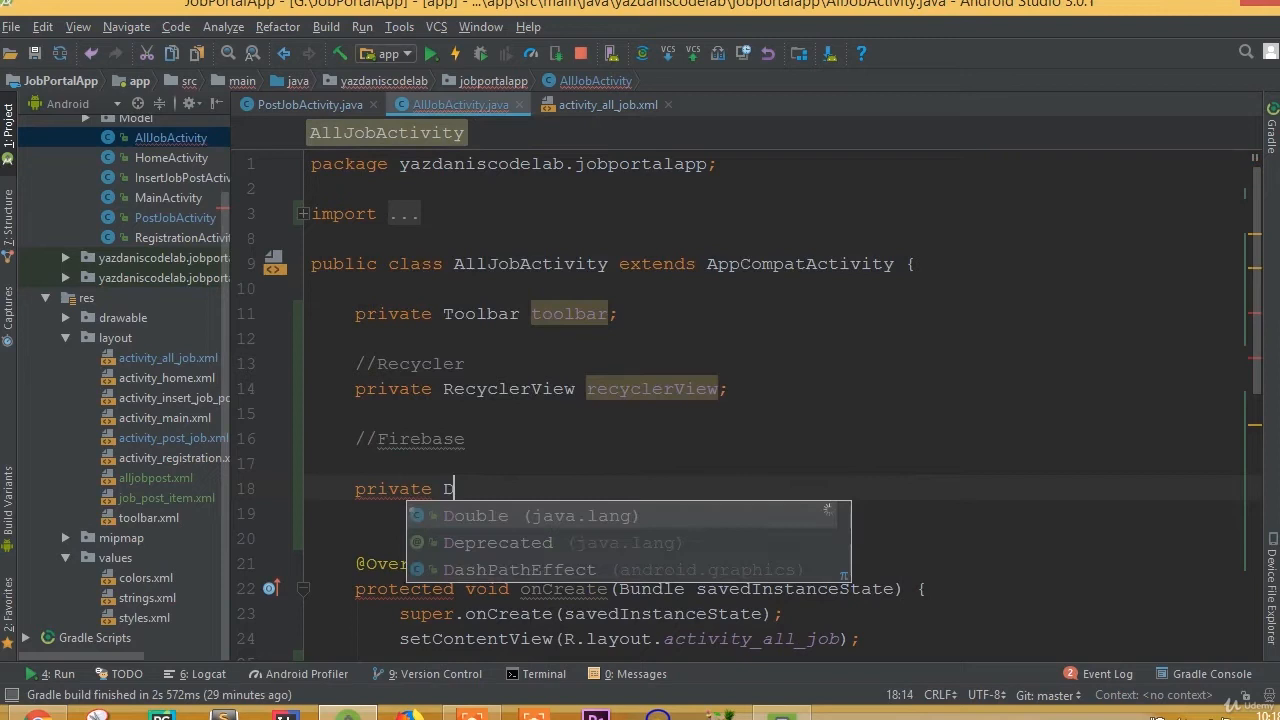
type("atabaseReference")
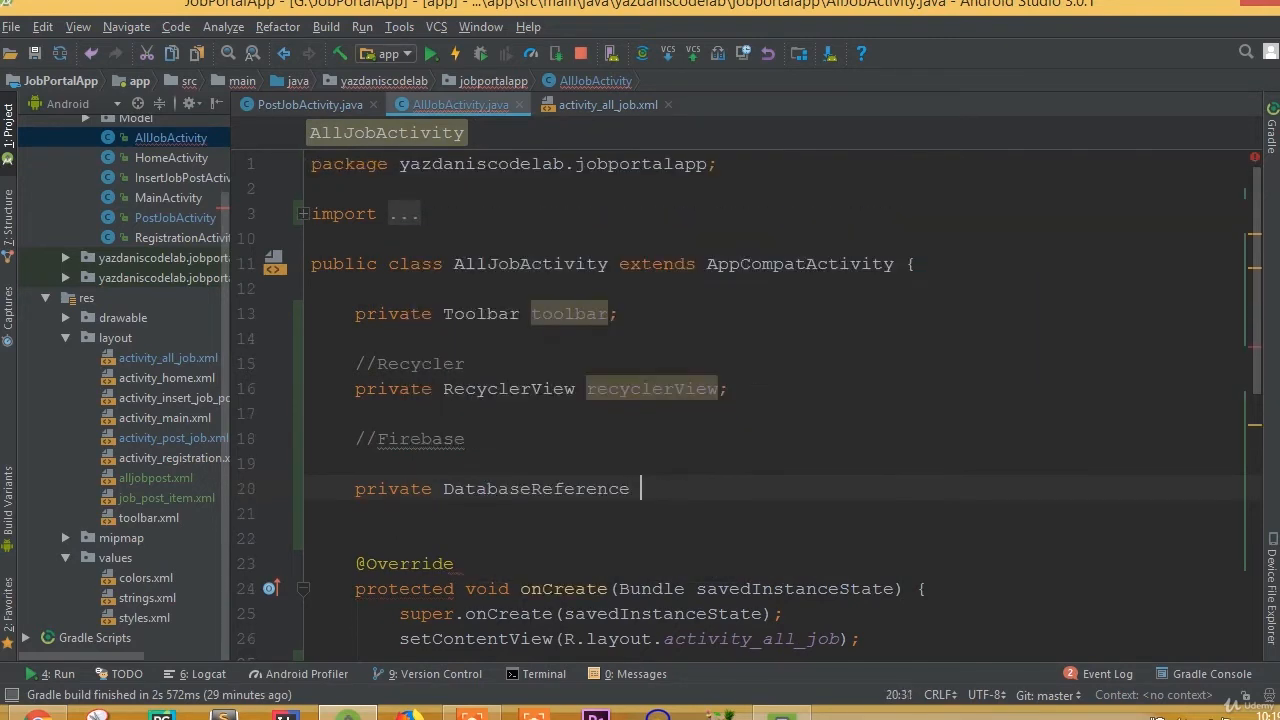
type("mAll")
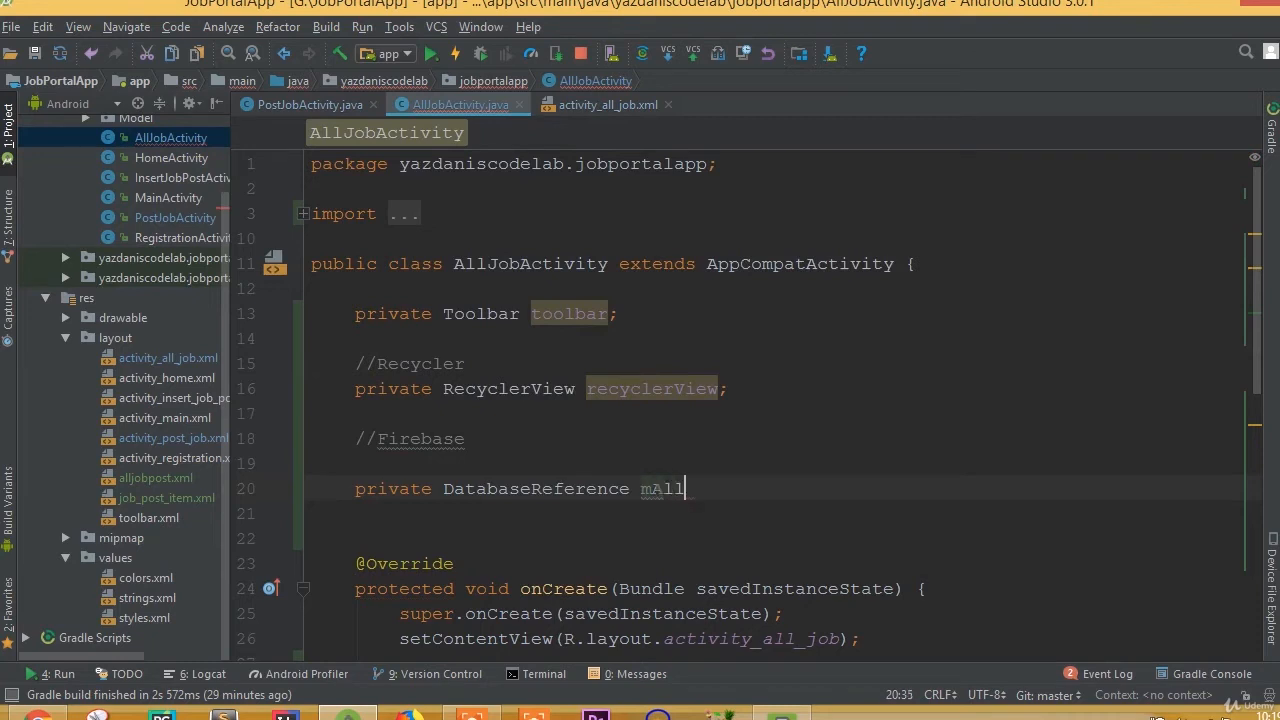
type("JobPost;")
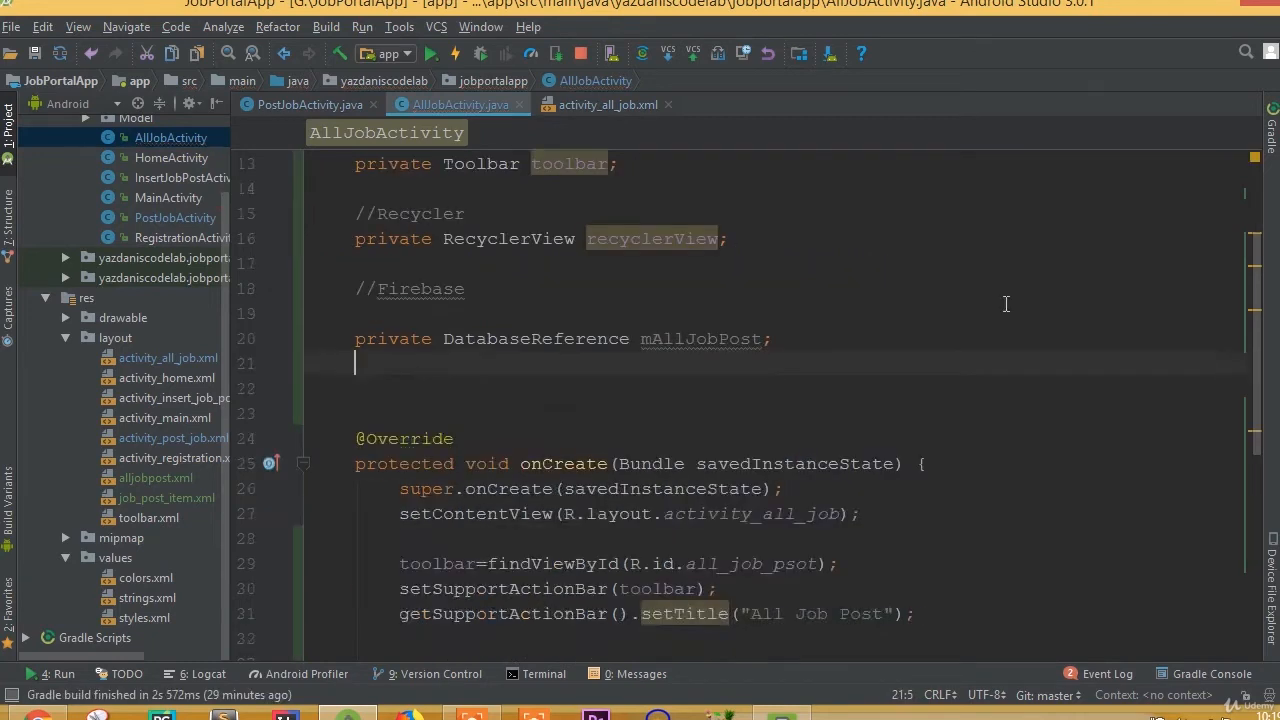
scroll("down", 3)
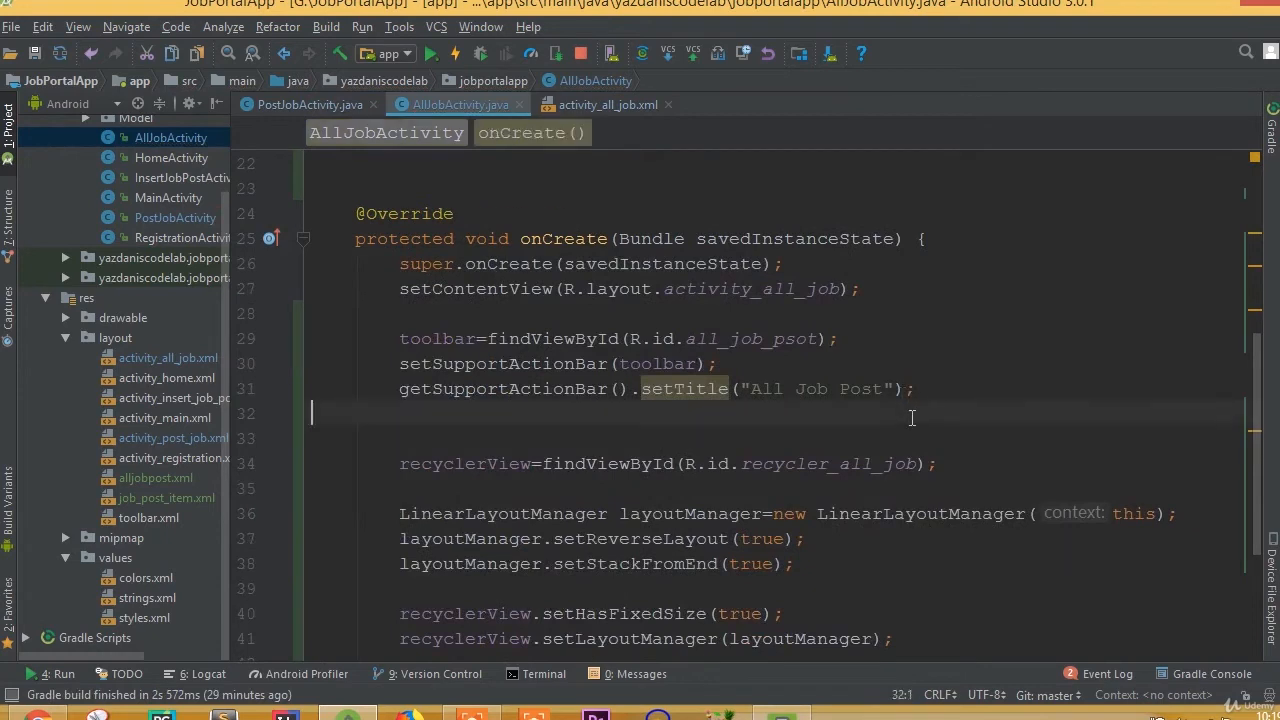
- Under //Database, assign mAllJobPost = FirebaseDatabase.getInstance().getReference().child(""), then view PostJobActivity
type("//D")
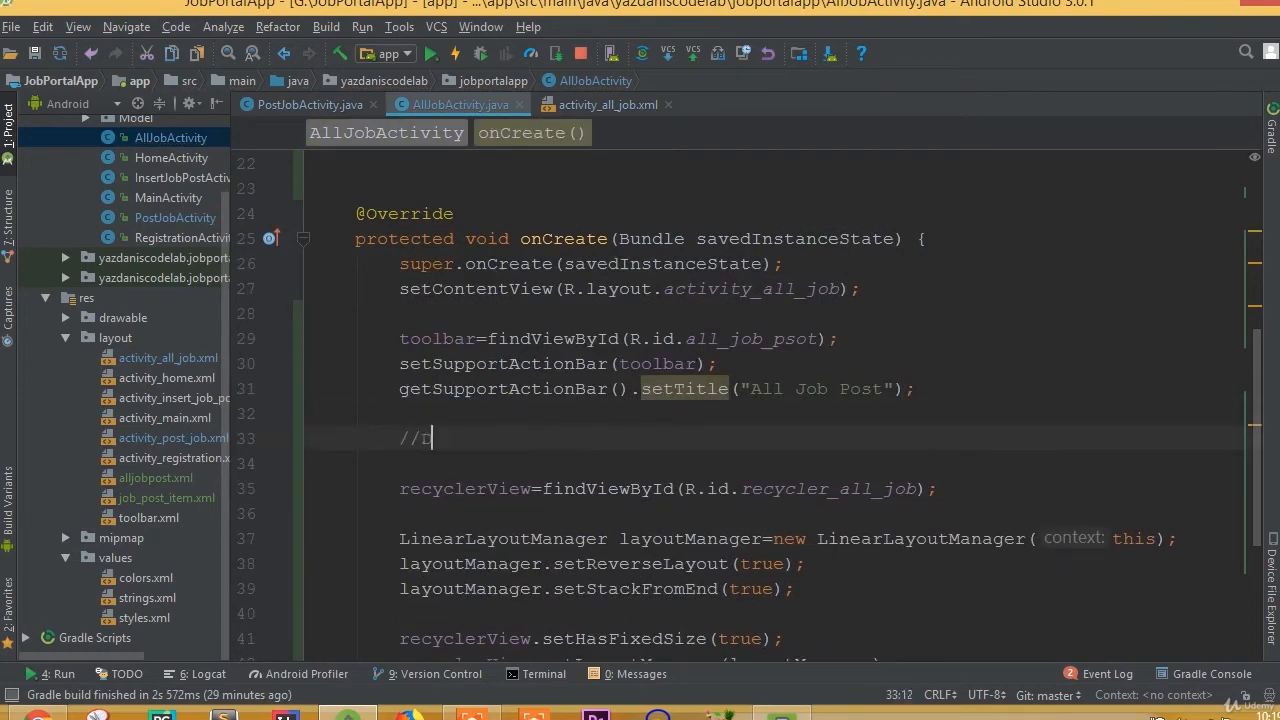
type("Database")
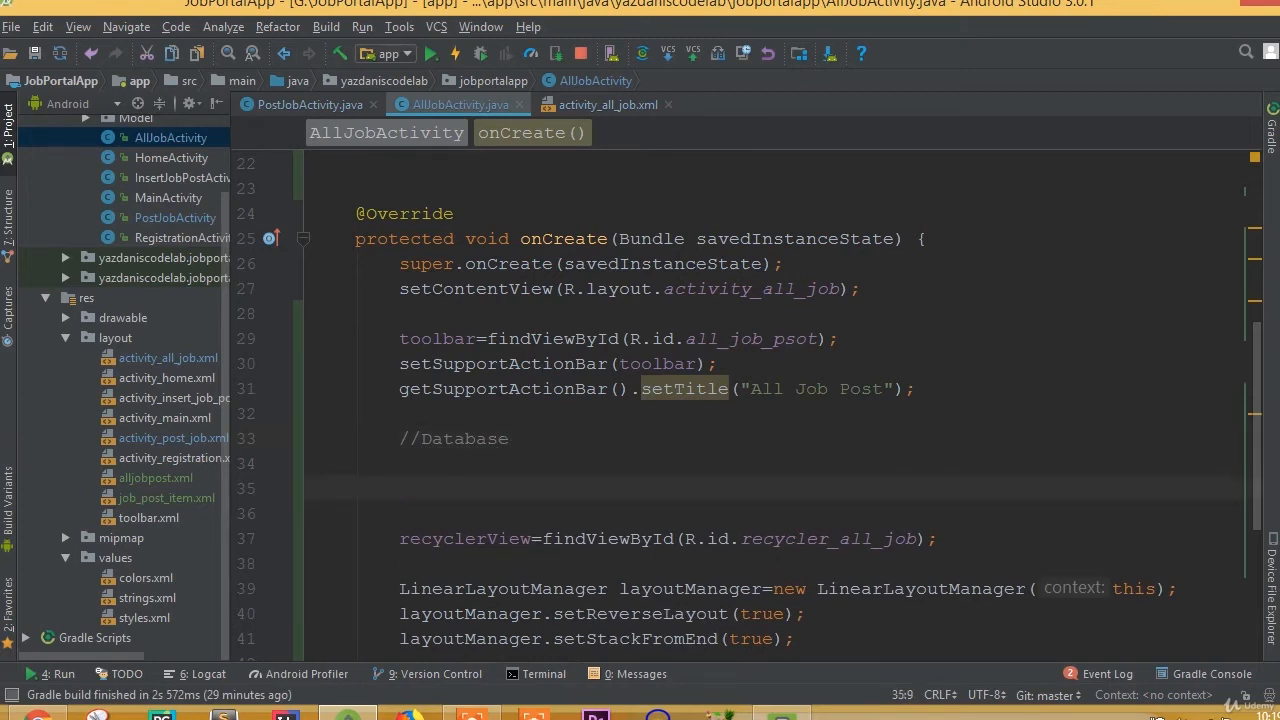
type("mAllJobPost")
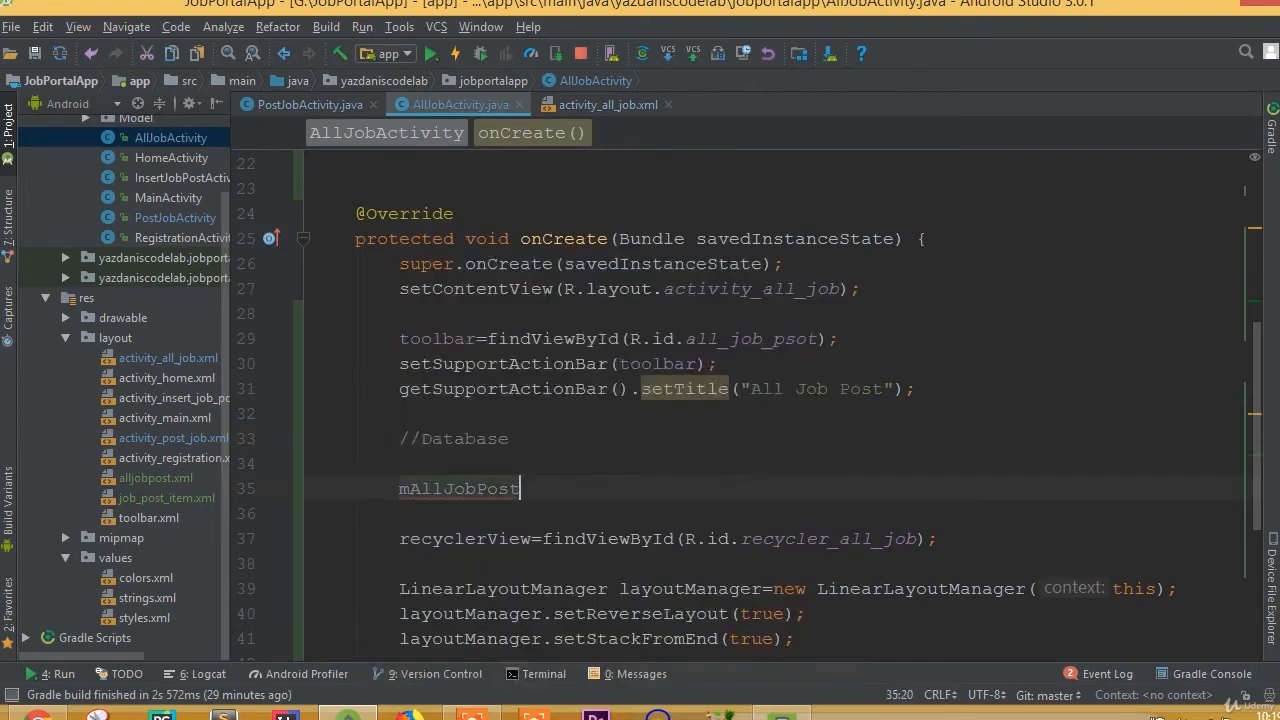
type("=Fire")
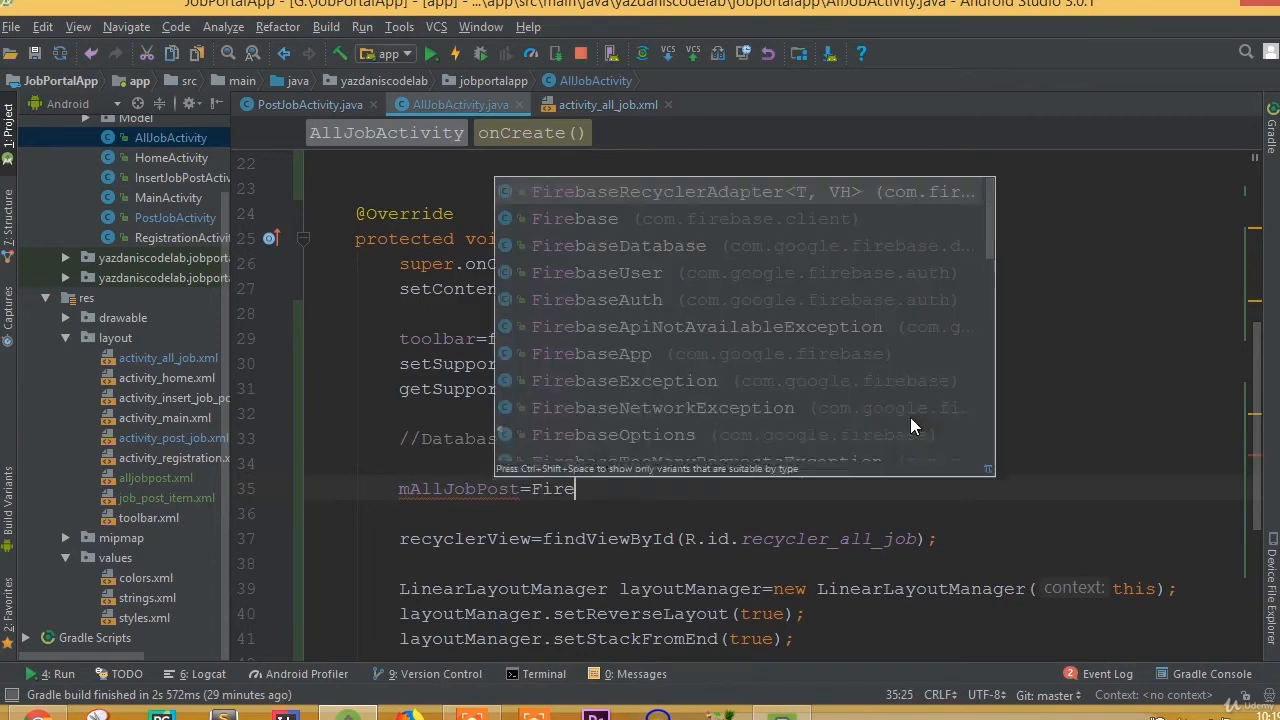
left_click(619, 245)
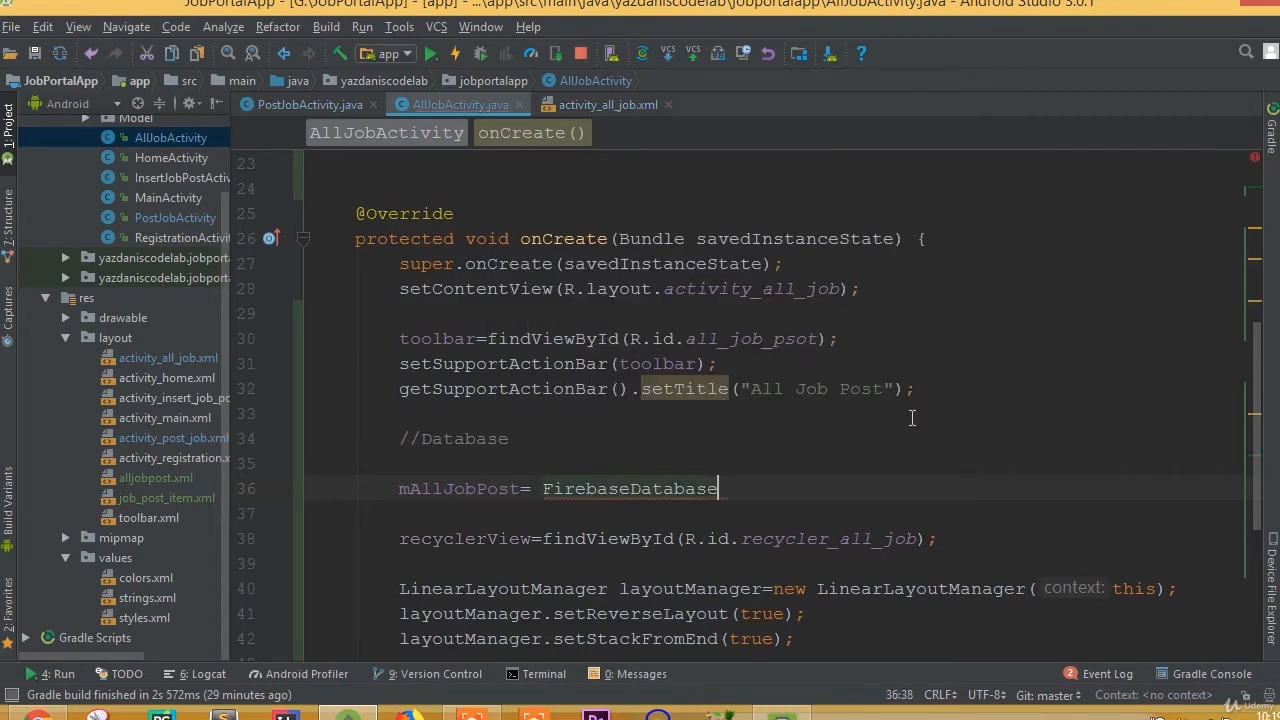
type(".getInstance().getReference(")
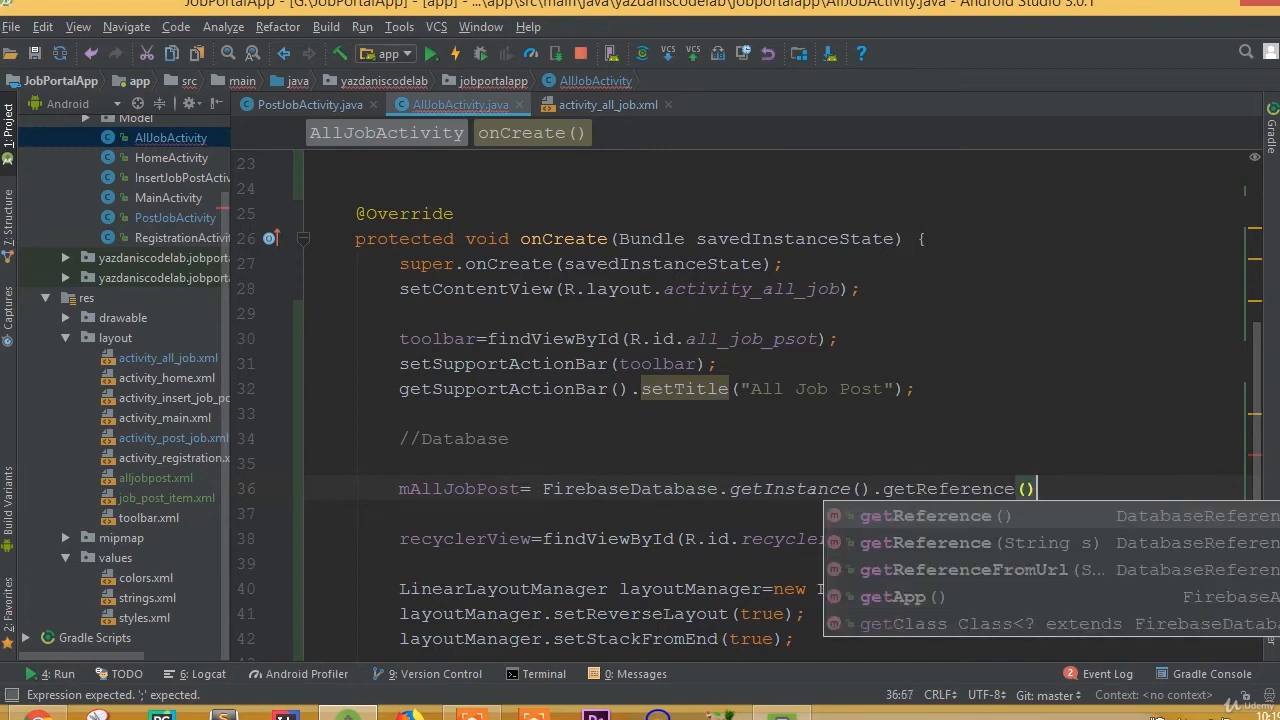
type(".")
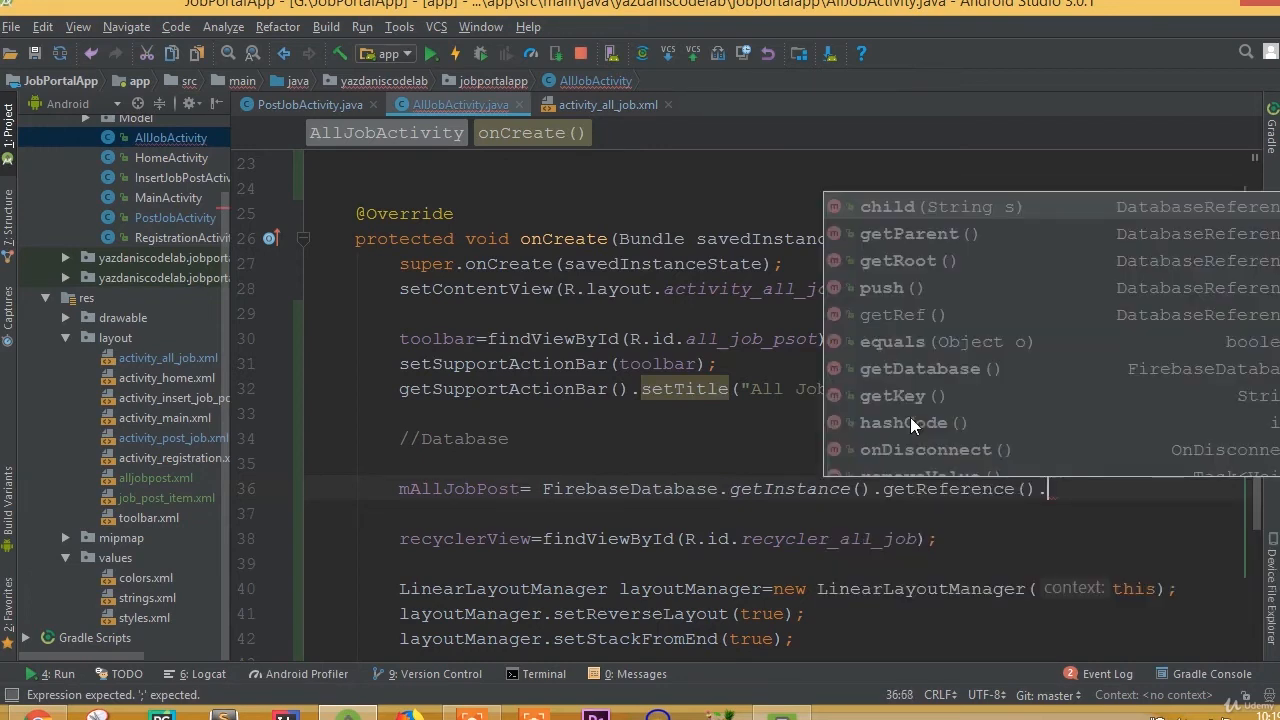
left_click(886, 206)
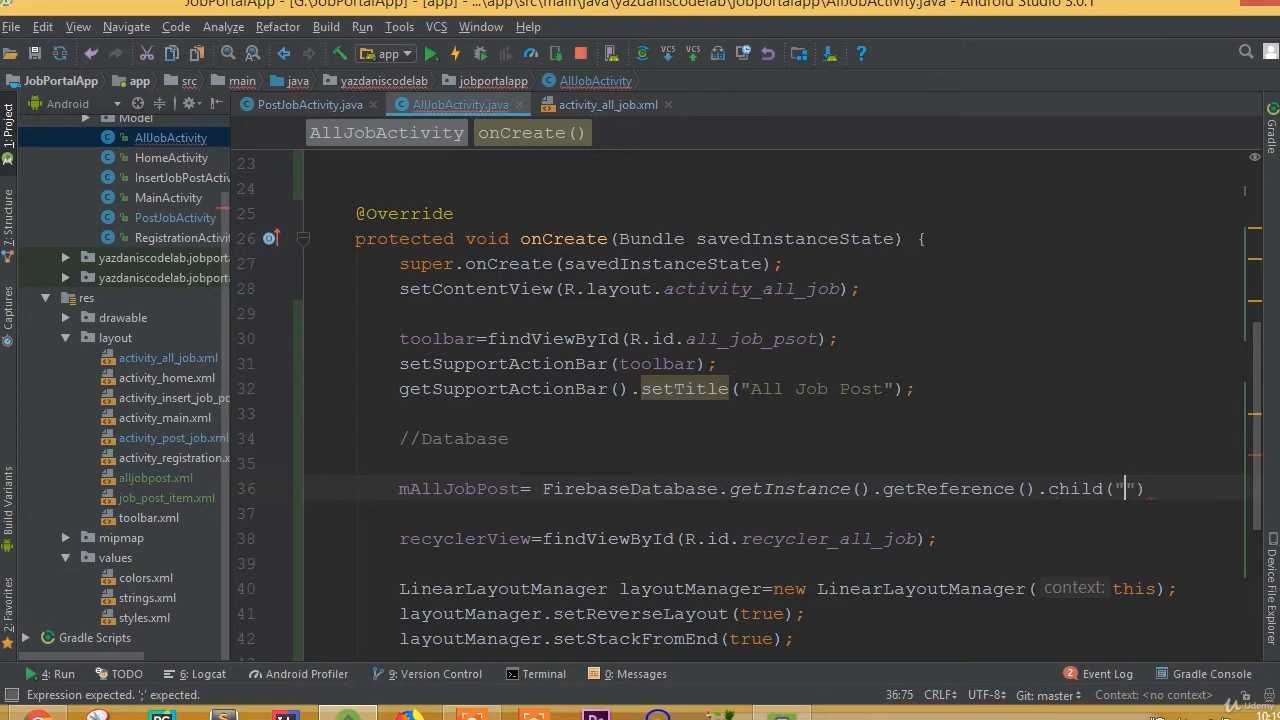
left_click(310, 104)
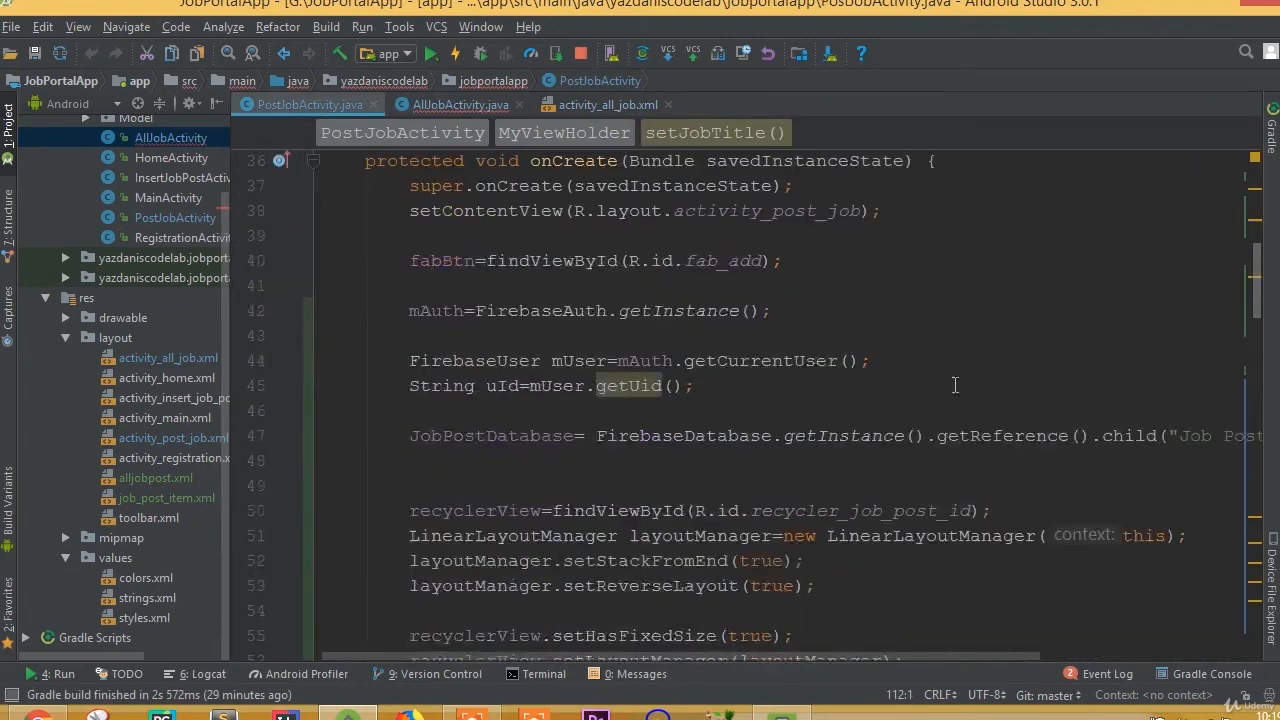
scroll("right", 3)
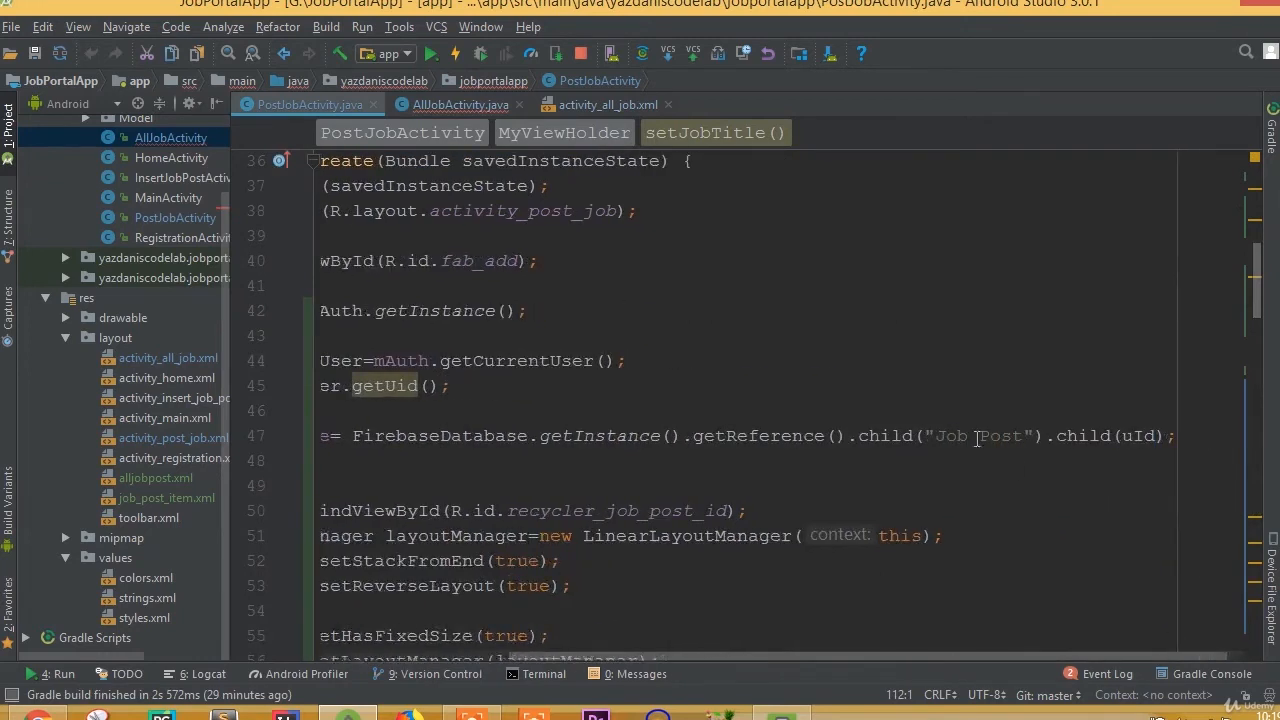
double_click(978, 436)
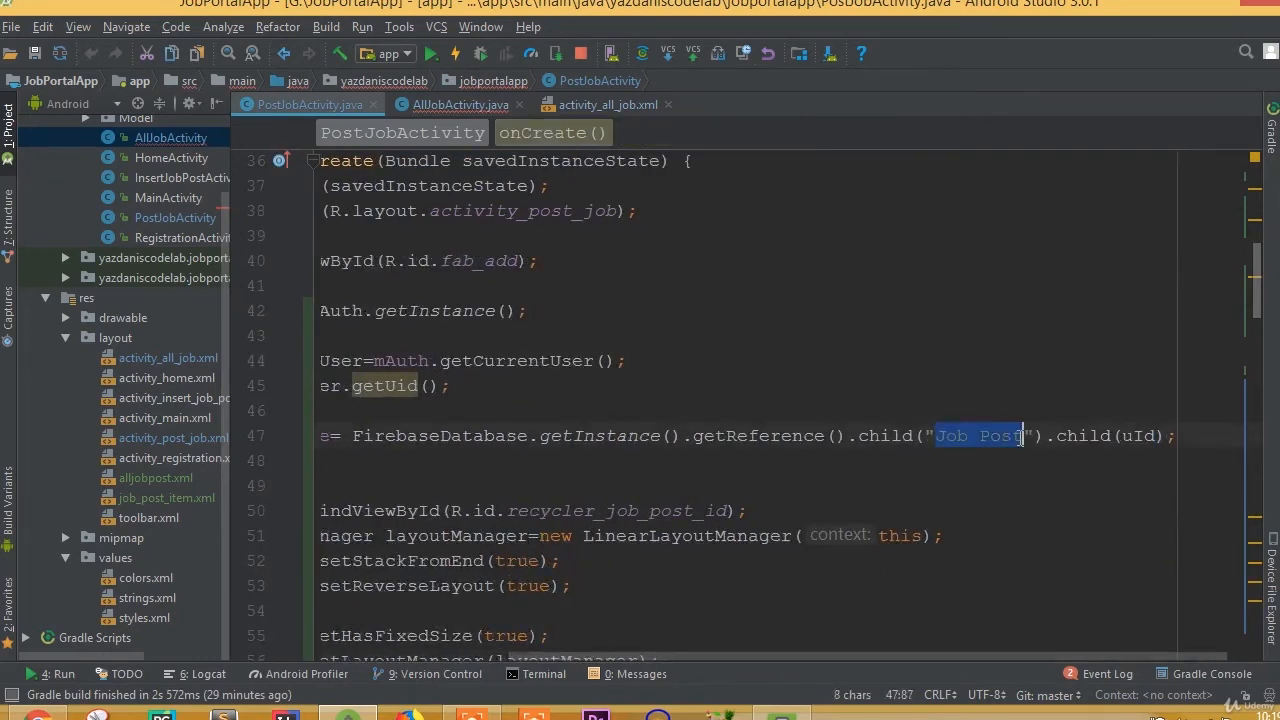
left_click(455, 104)
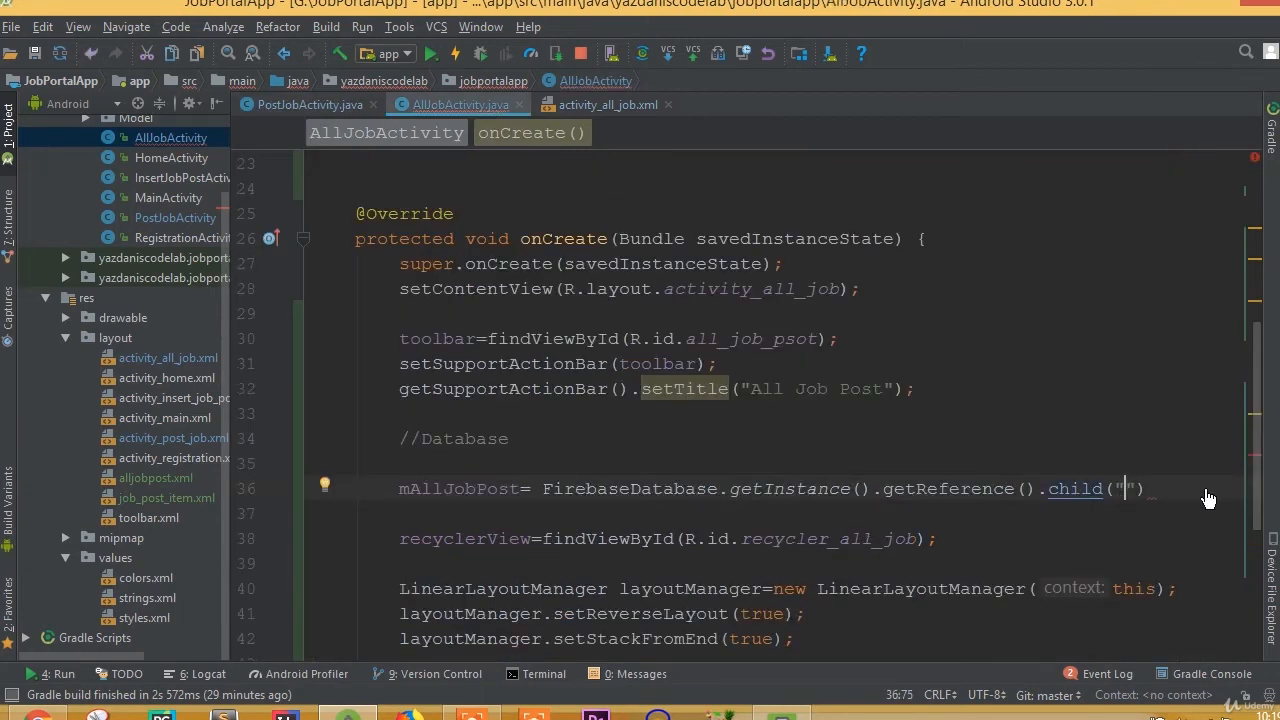
- Point mAllJobPost at child("Job Post") and add mAllJobPost.keepSynced(true)
type("Job Post")
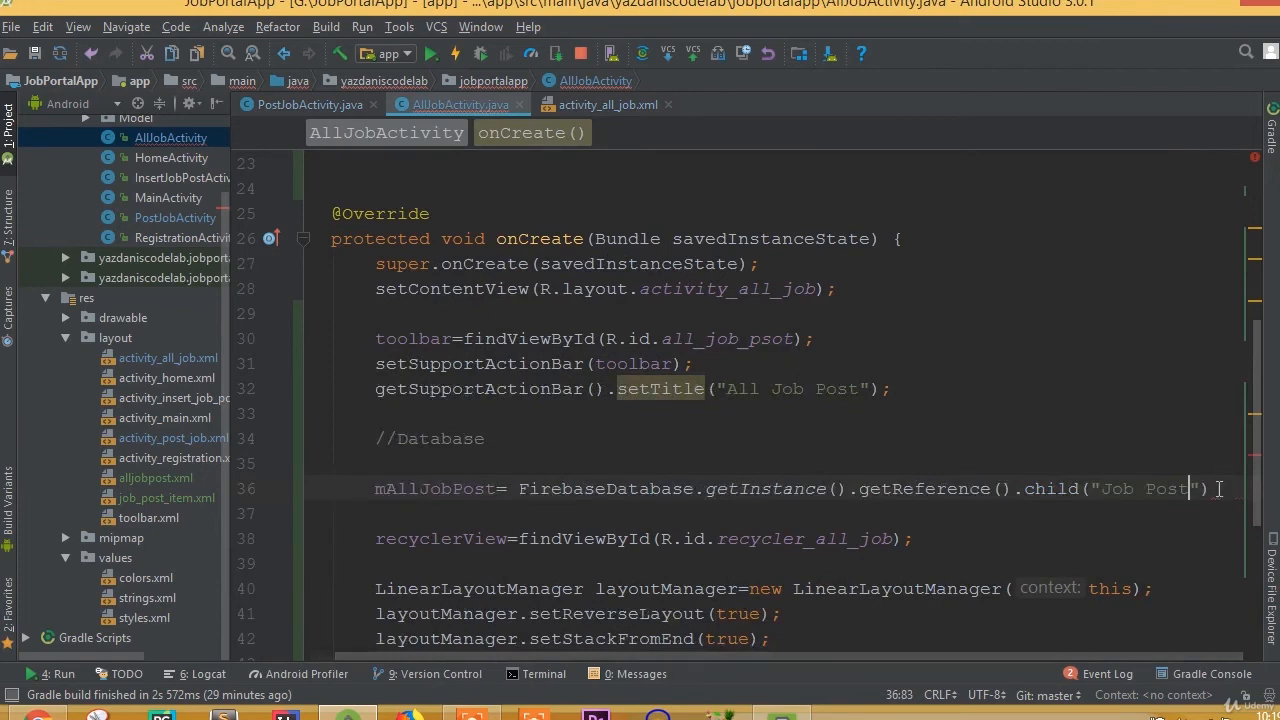
type(";")
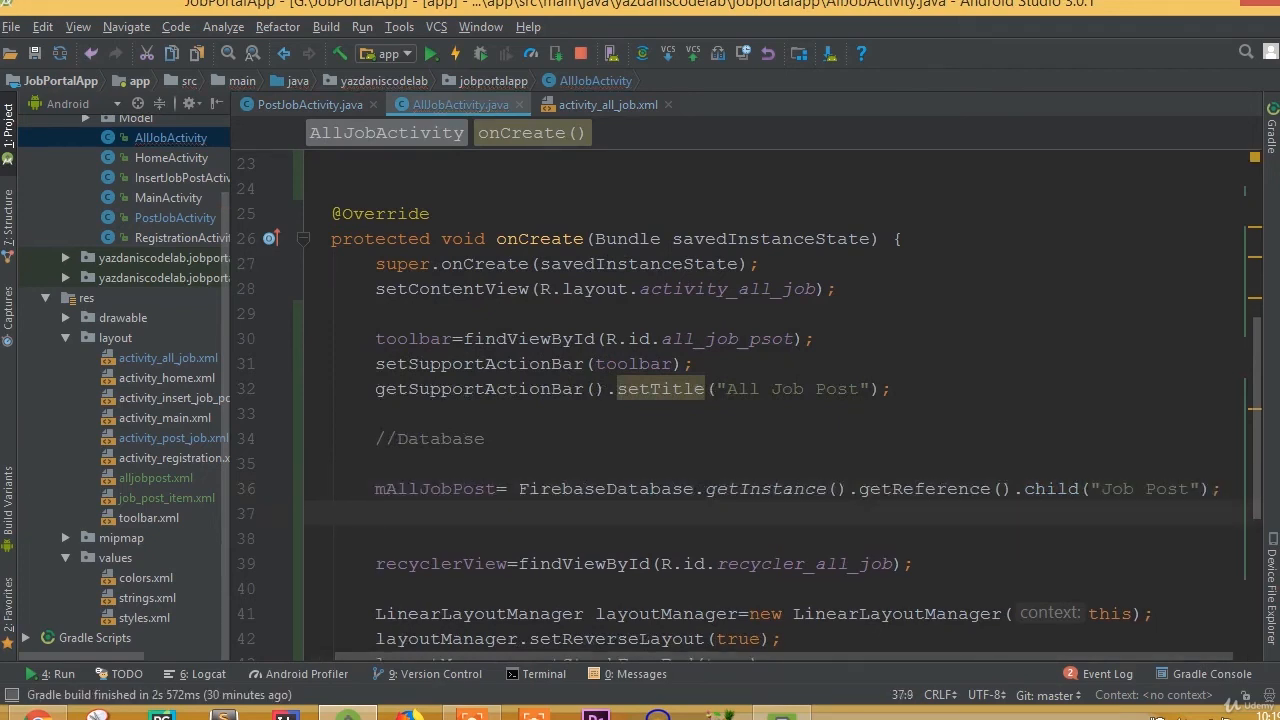
type("mAllJobPost.")
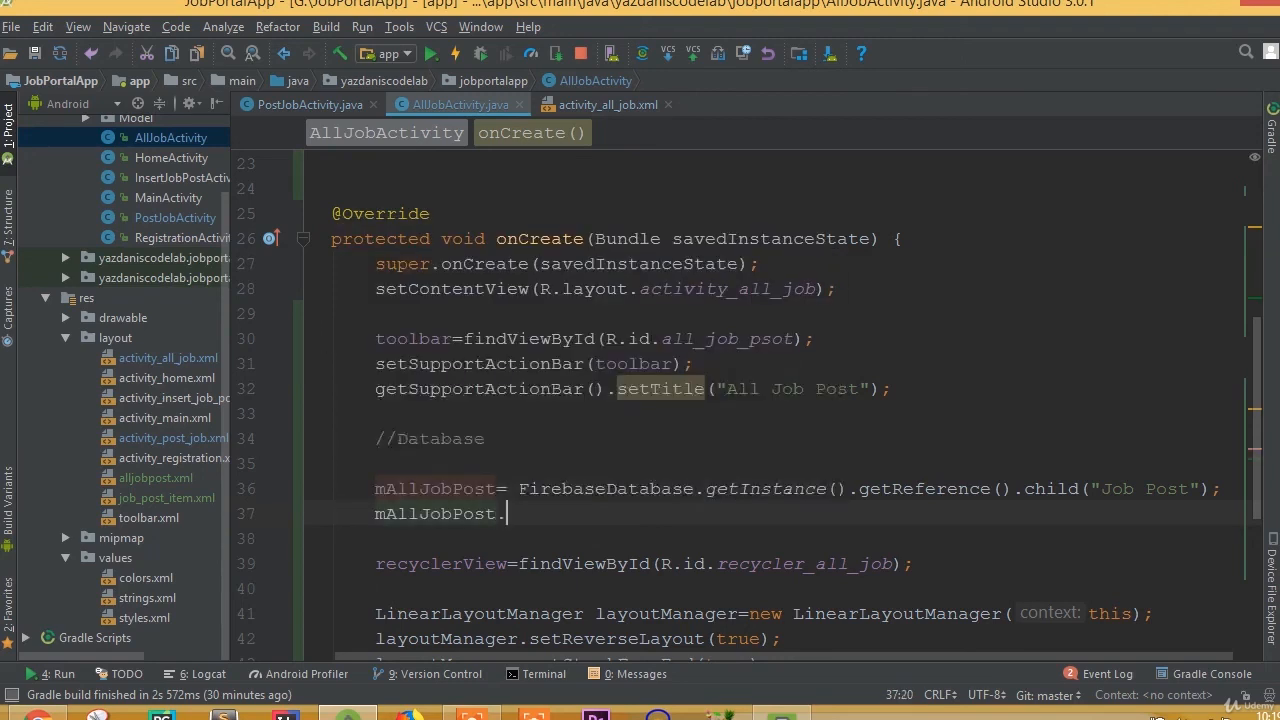
type("keepSynced(true);")
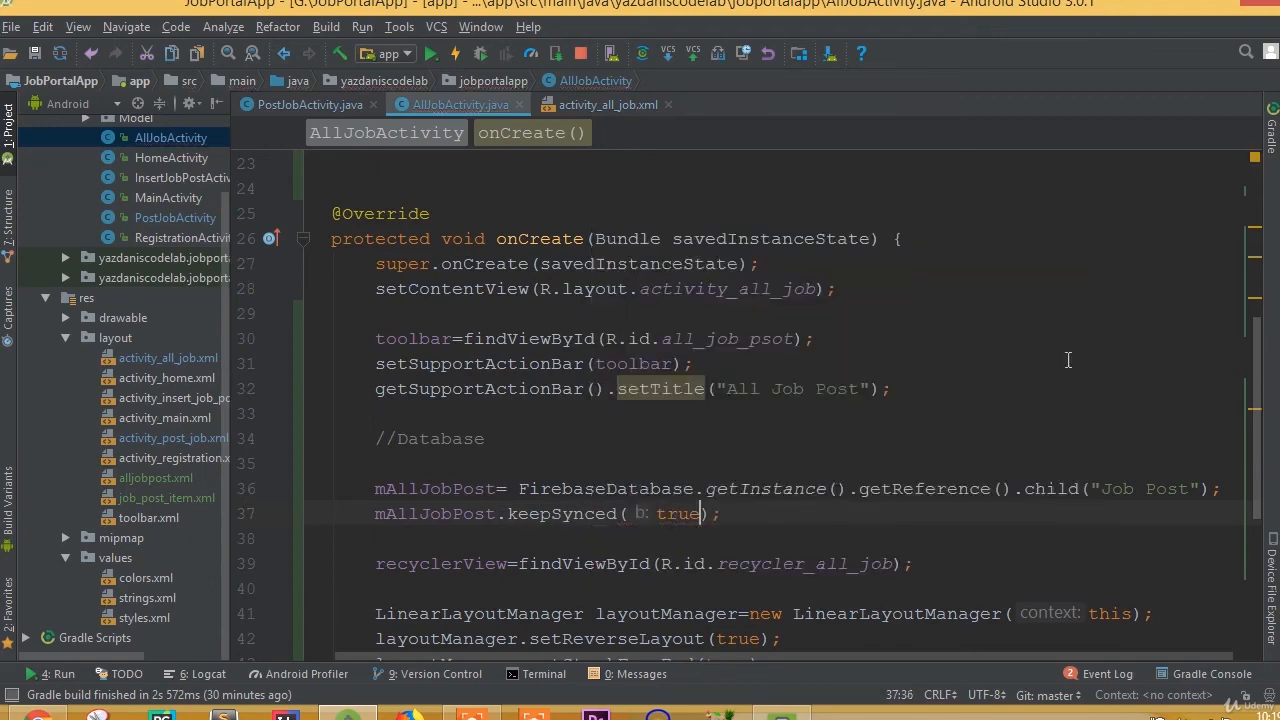
scroll("down", 3)
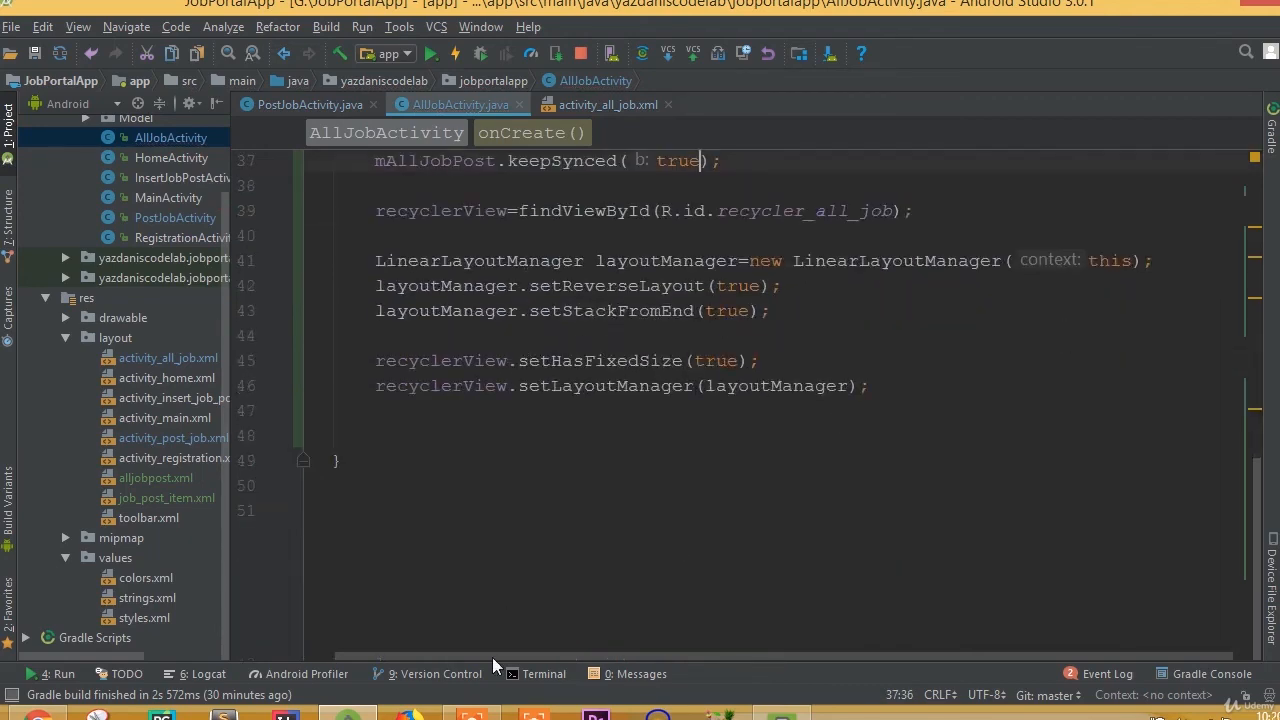